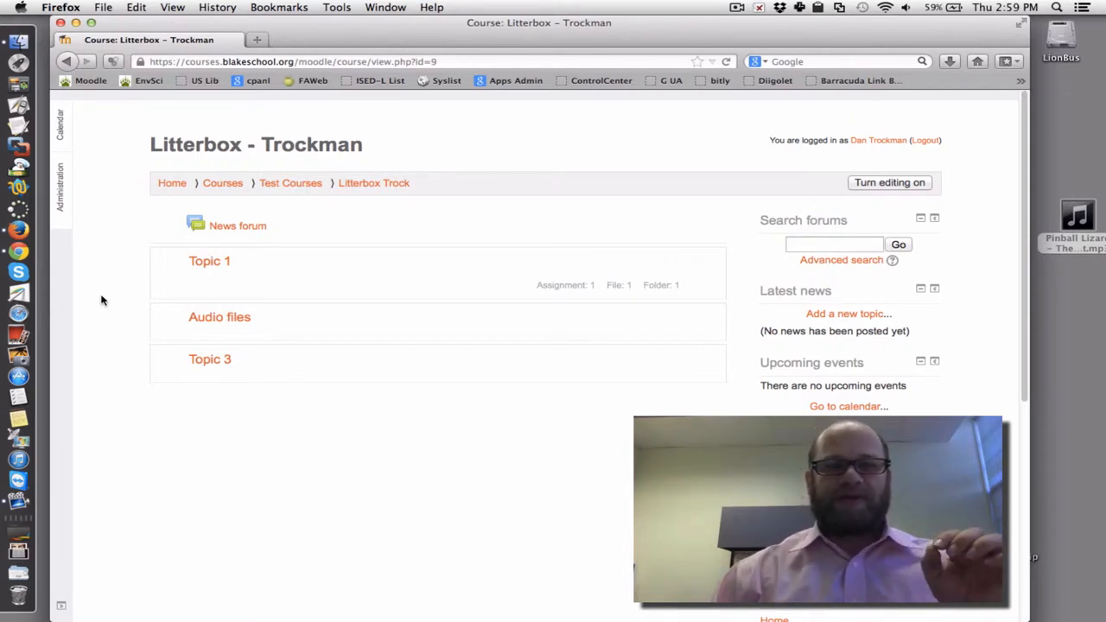
pyautogui.moveTo(326, 291)
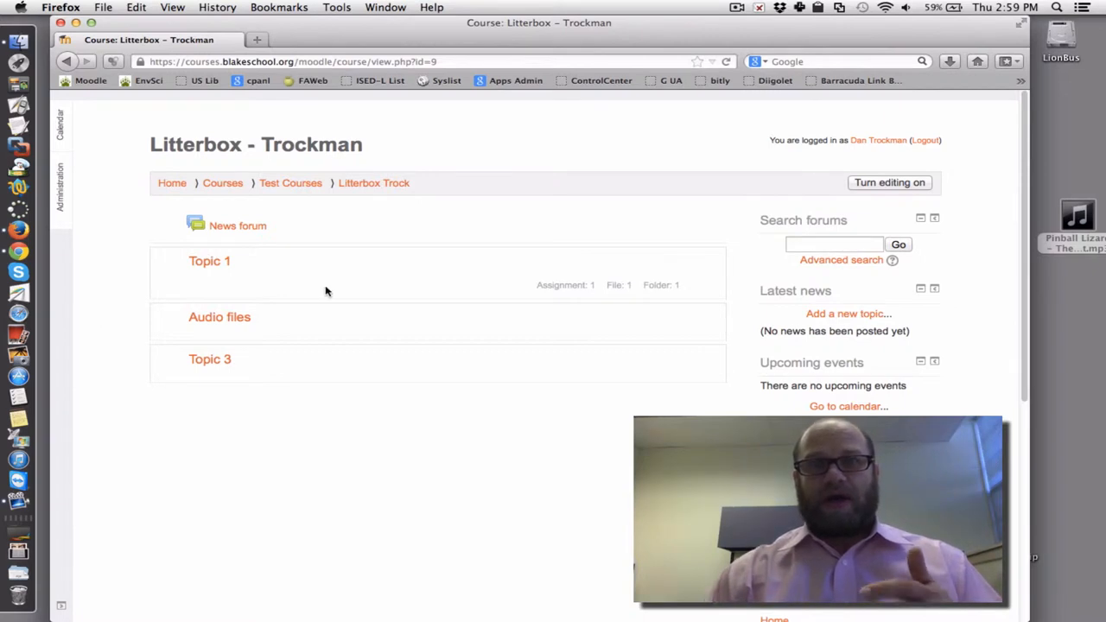
pyautogui.moveTo(177, 350)
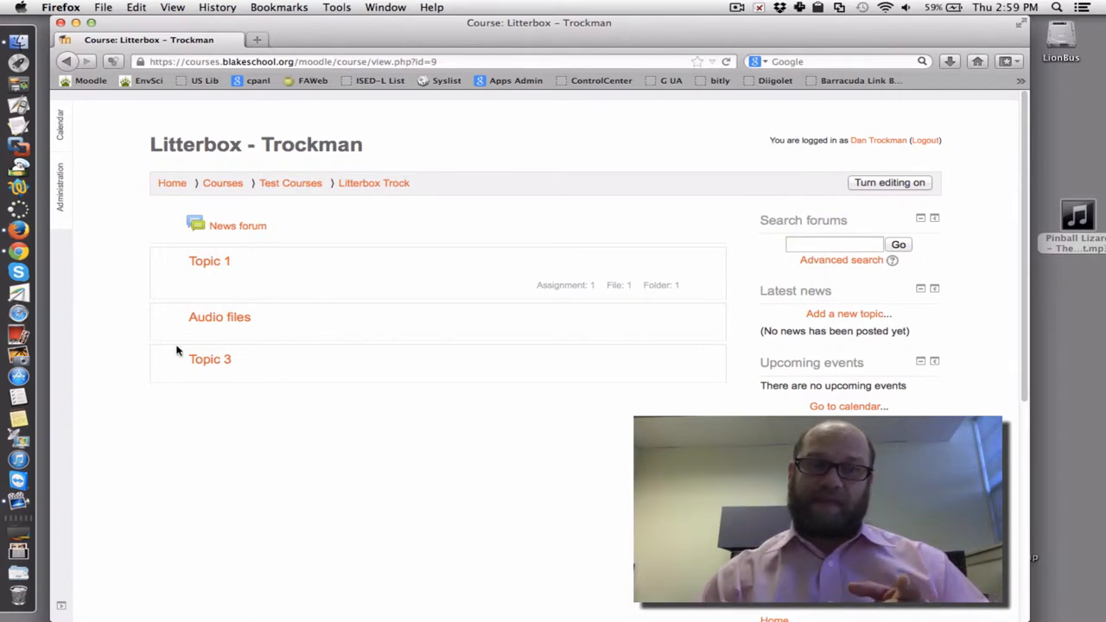
pyautogui.moveTo(230, 332)
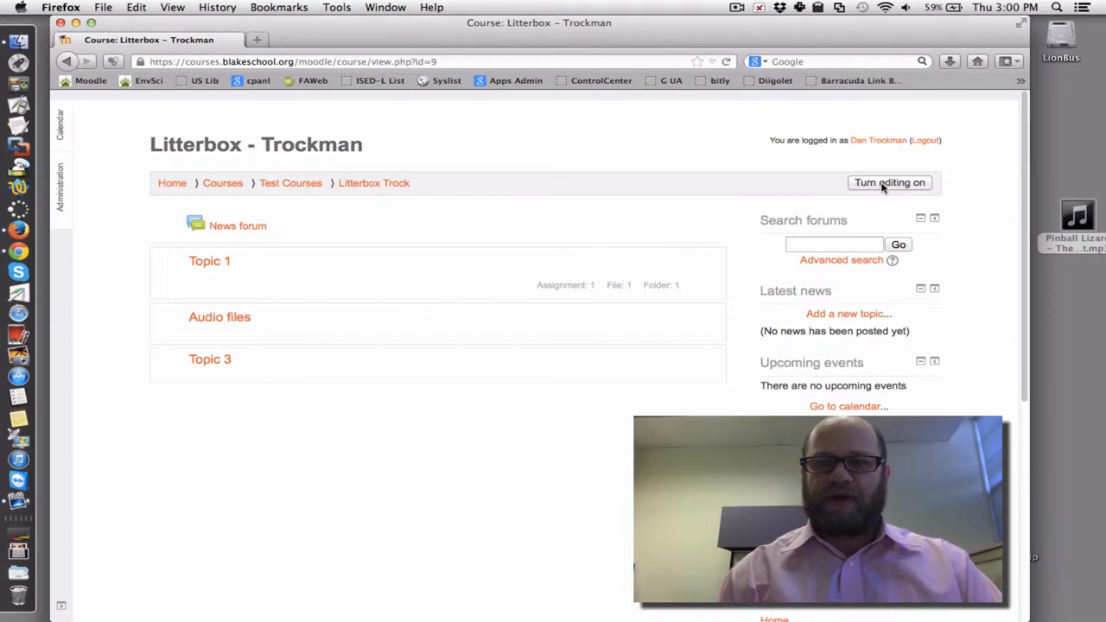
# Turn editing on for the Litterbox course and bring the Audio files section into view.
pyautogui.click(889, 183)
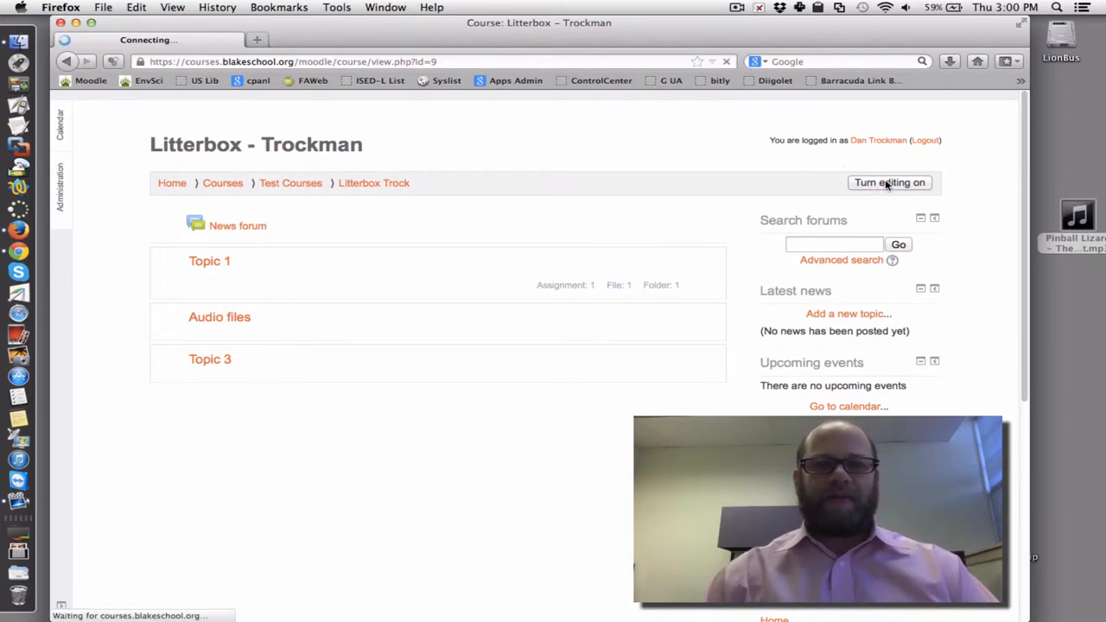
pyautogui.click(889, 183)
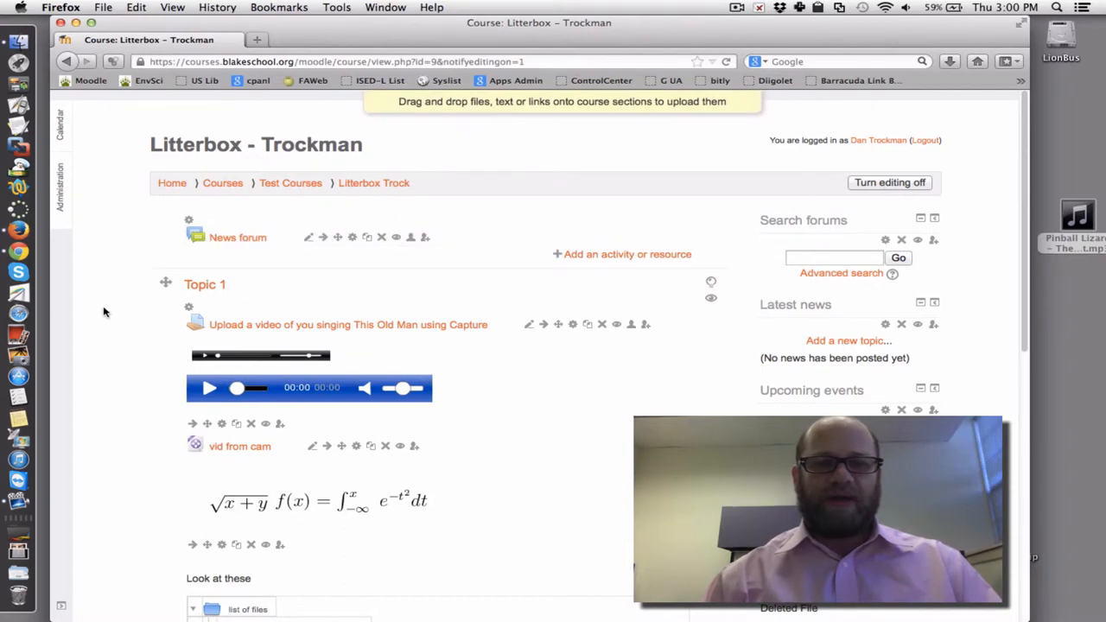
pyautogui.scroll(-3)
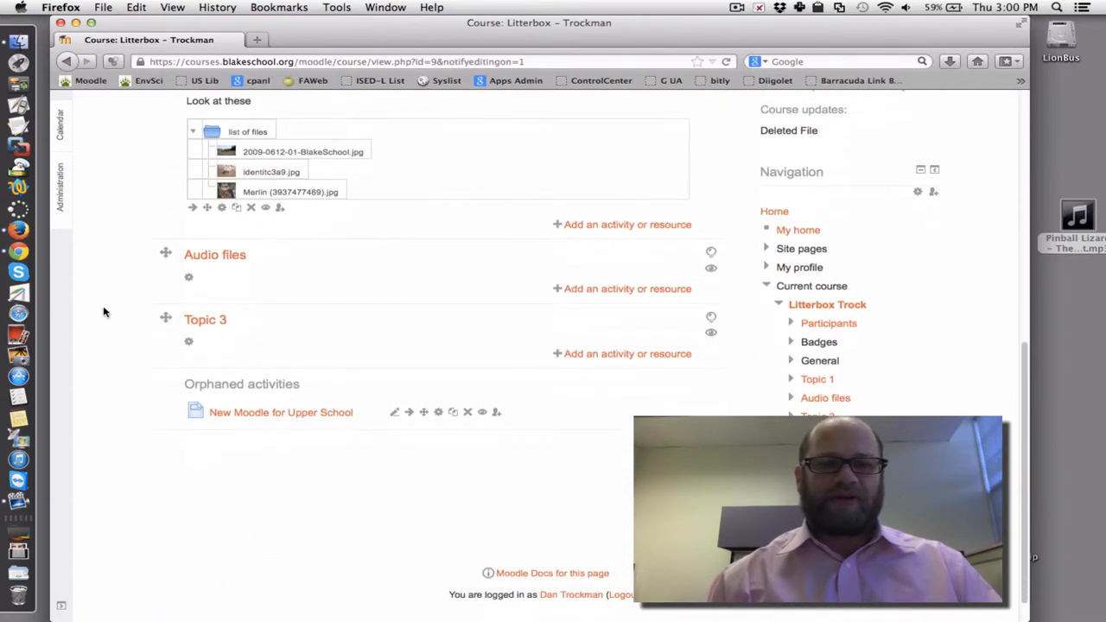
pyautogui.scroll(-3)
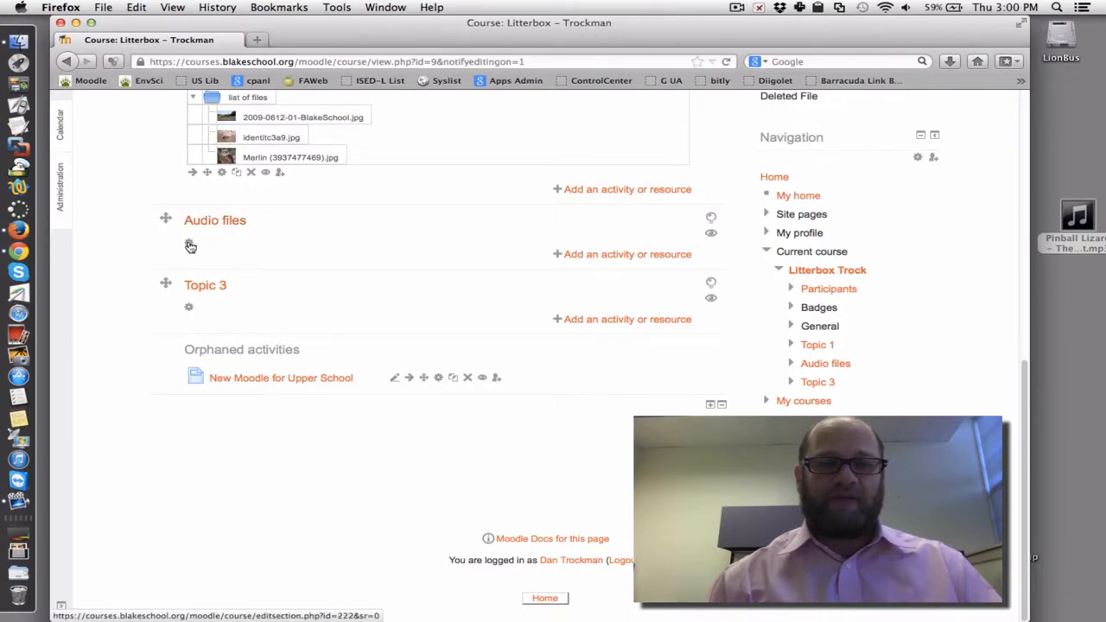
# Rename the section to 'Audio files for use in class' in its settings.
pyautogui.click(189, 246)
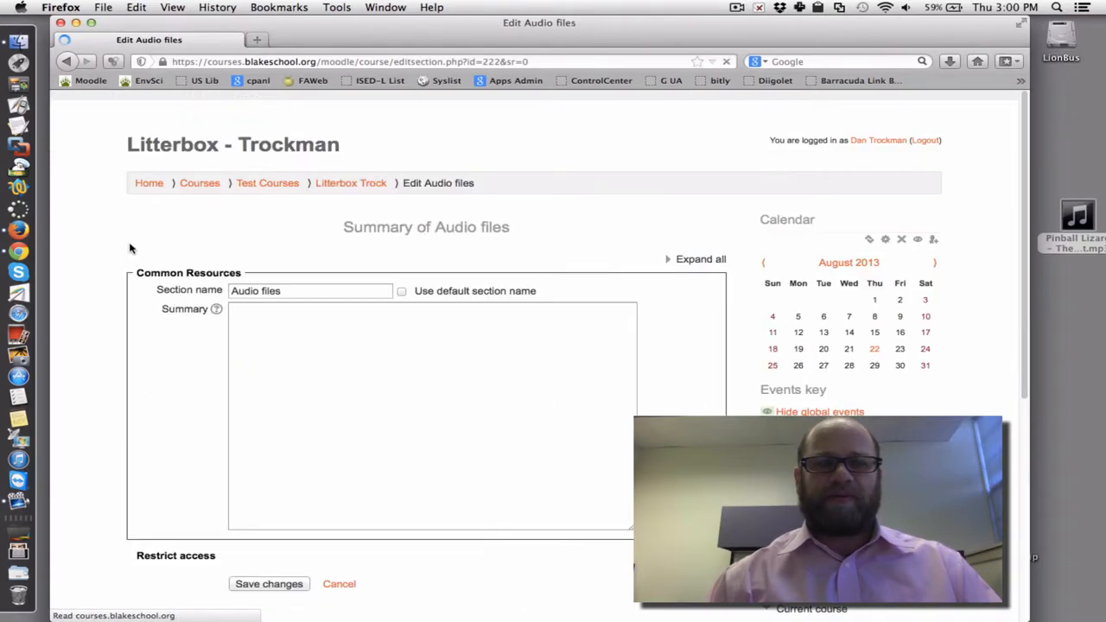
pyautogui.click(325, 290)
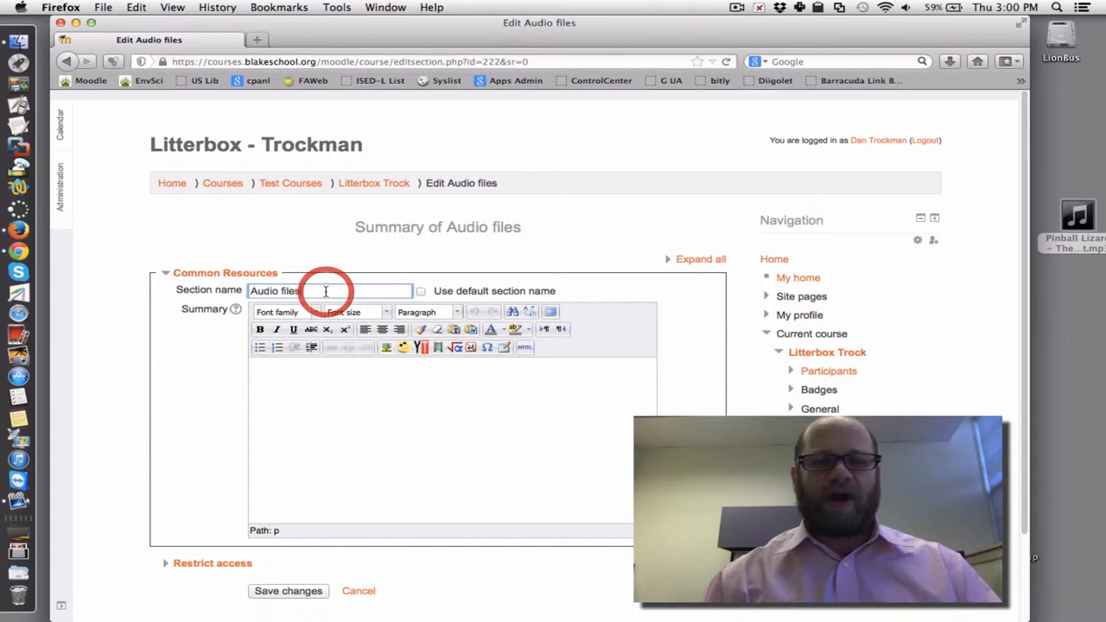
pyautogui.write('for us')
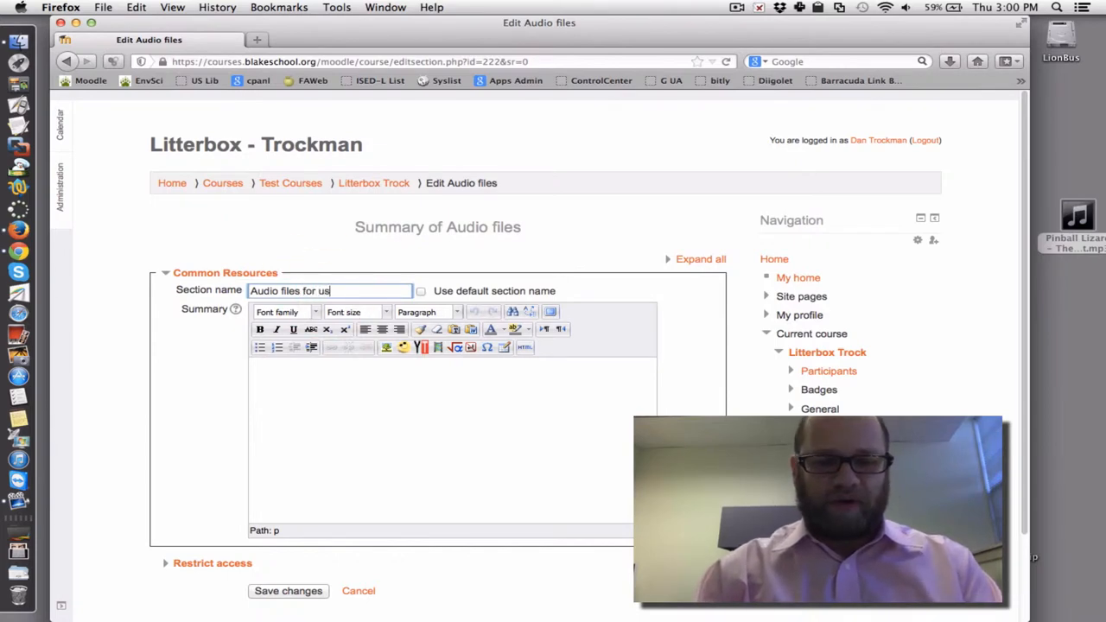
pyautogui.write('e in class')
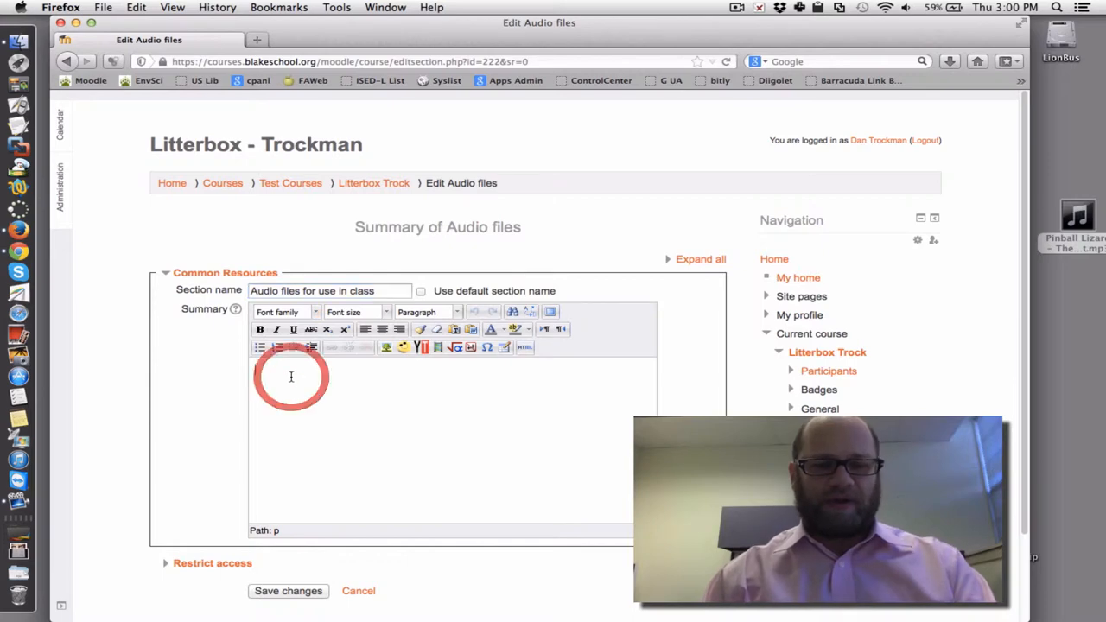
# Add the summary that files are only available to students logged into Moodle at The Blake School, and save.
pyautogui.write('These files are not available except under use by a student who is logged into Moodle and has enrolled in the course.')
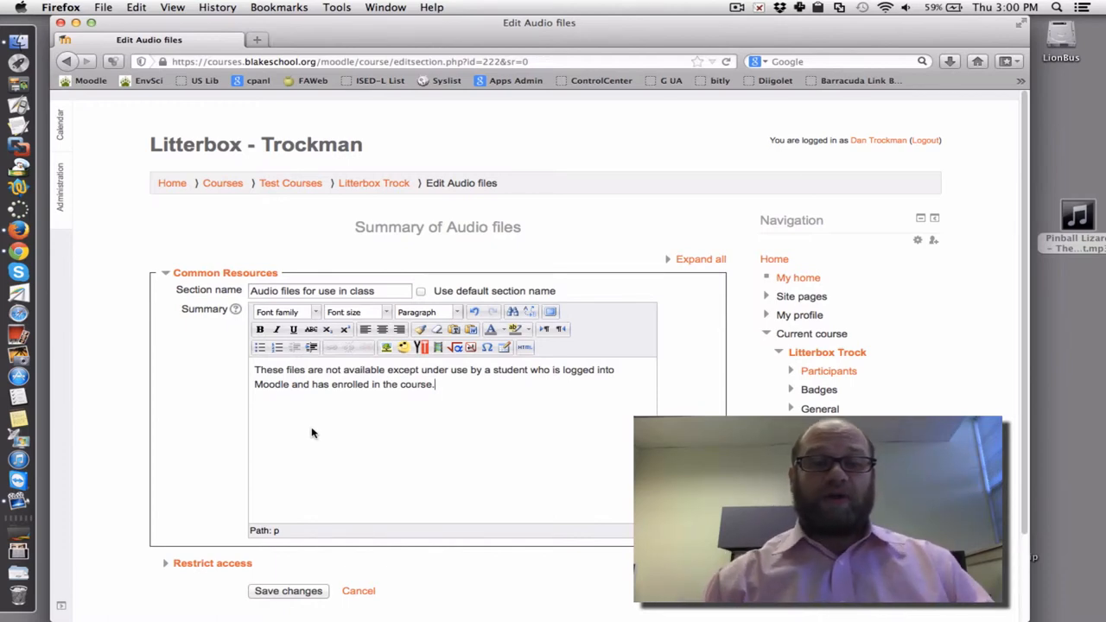
pyautogui.write('at')
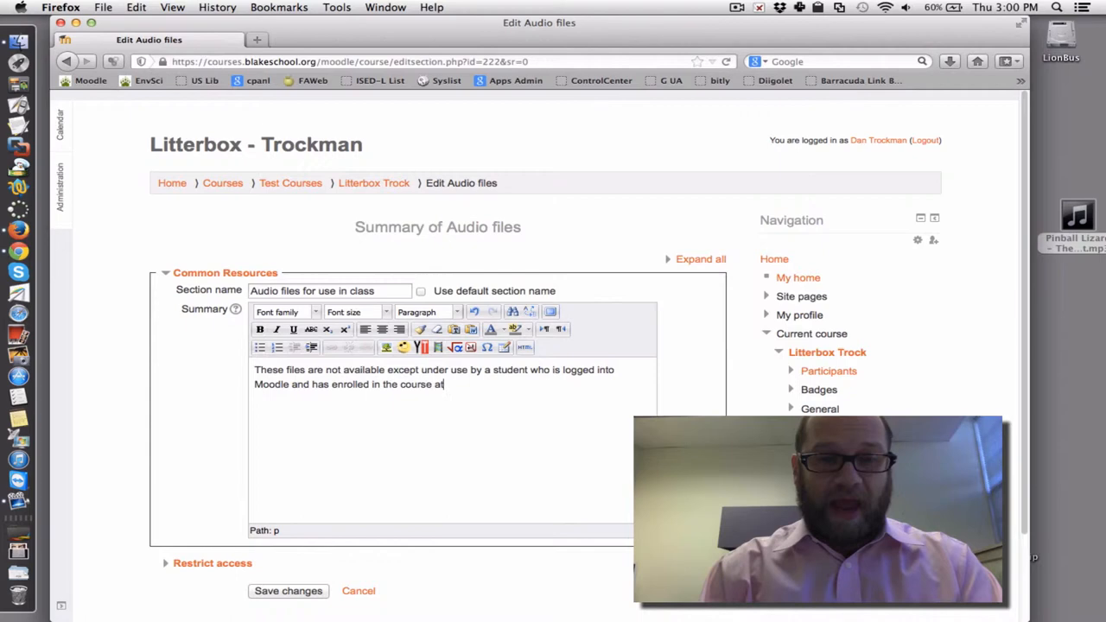
pyautogui.write('The Blak')
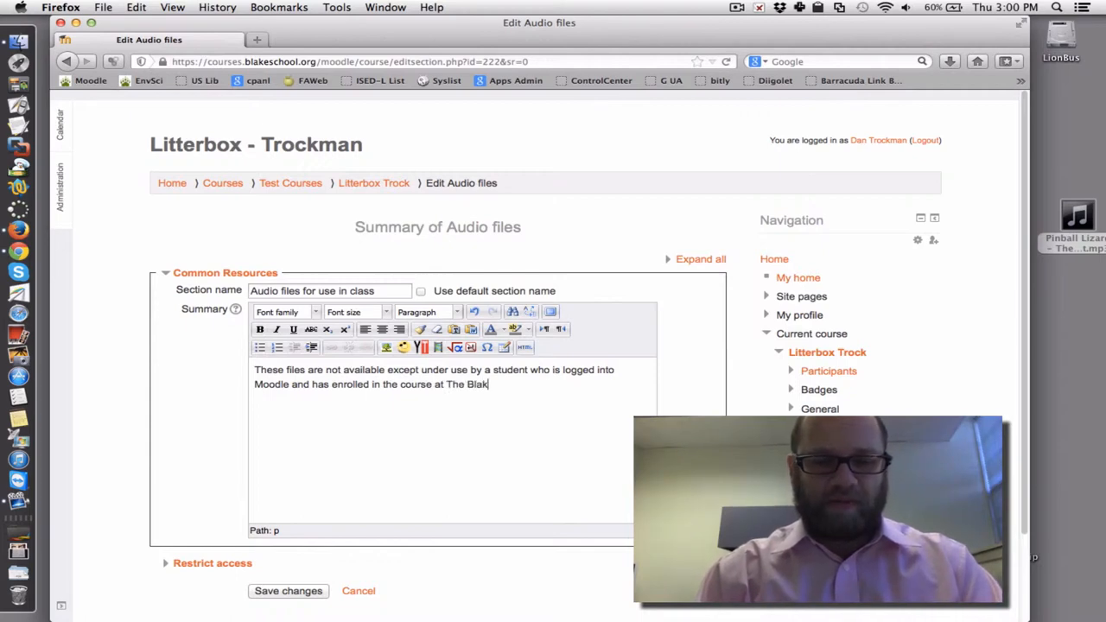
pyautogui.write('e School.')
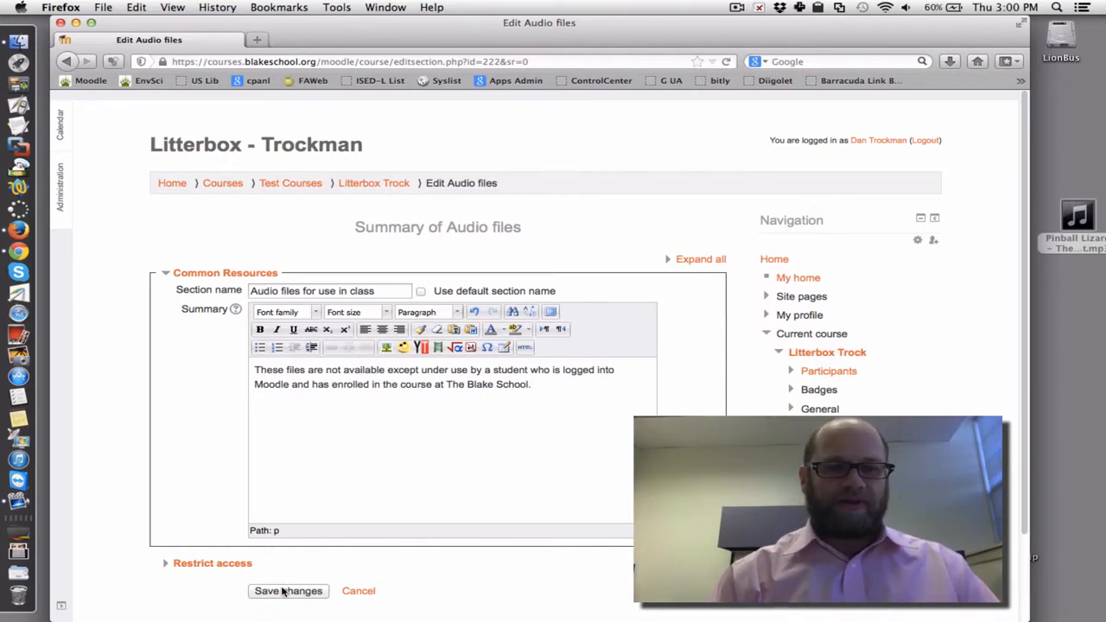
pyautogui.click(288, 590)
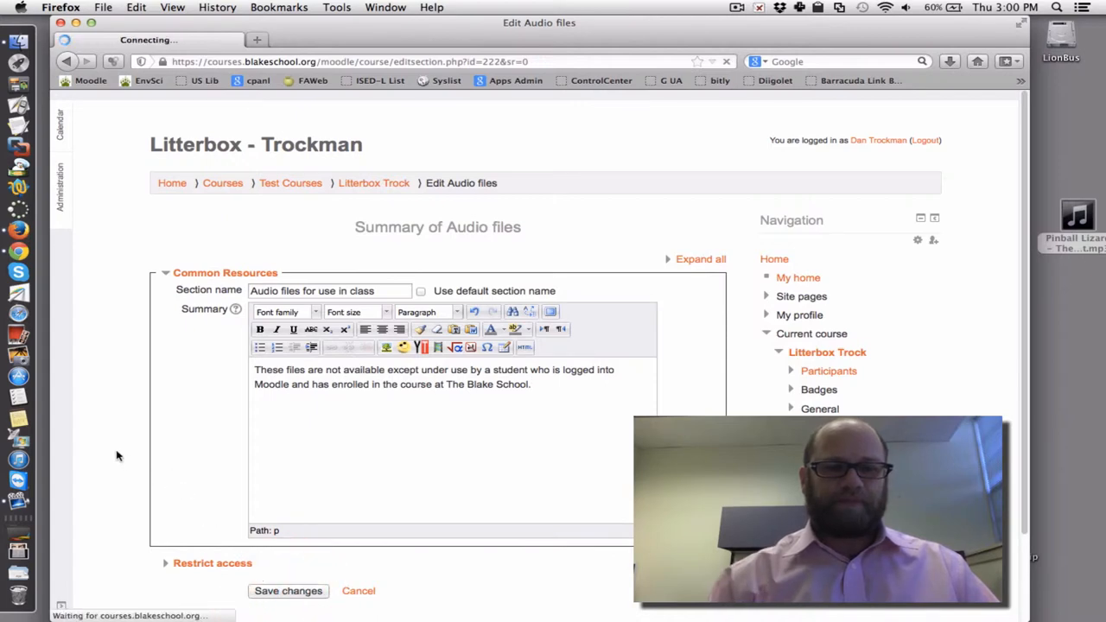
# Drag the Pinball Lizard audio file onto the course and drop it into a topic.
pyautogui.click(287, 590)
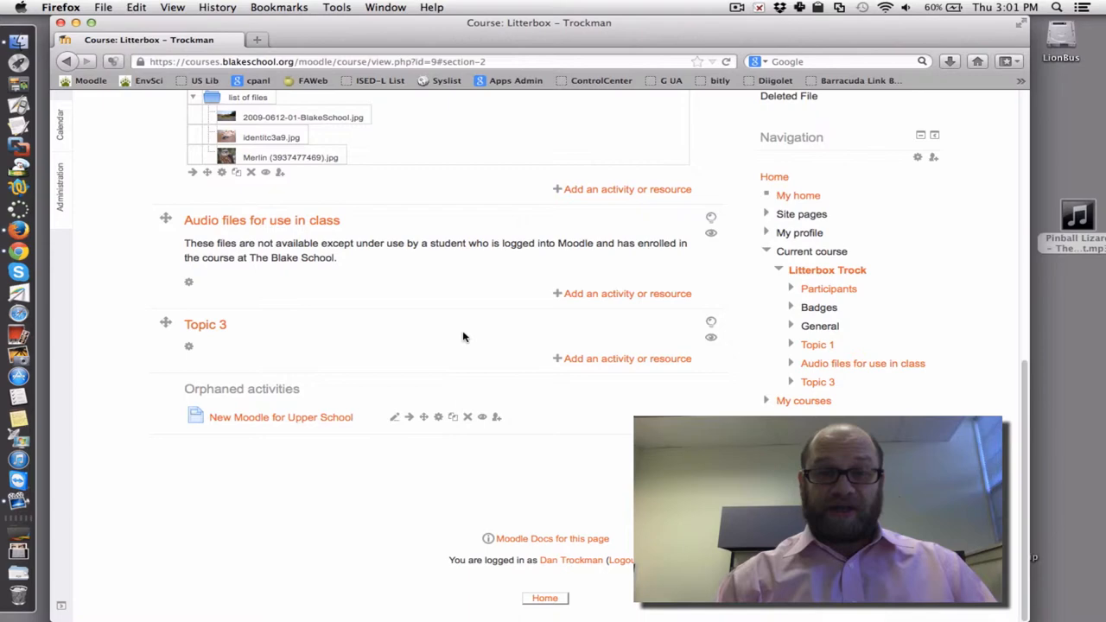
pyautogui.moveTo(1069, 214)
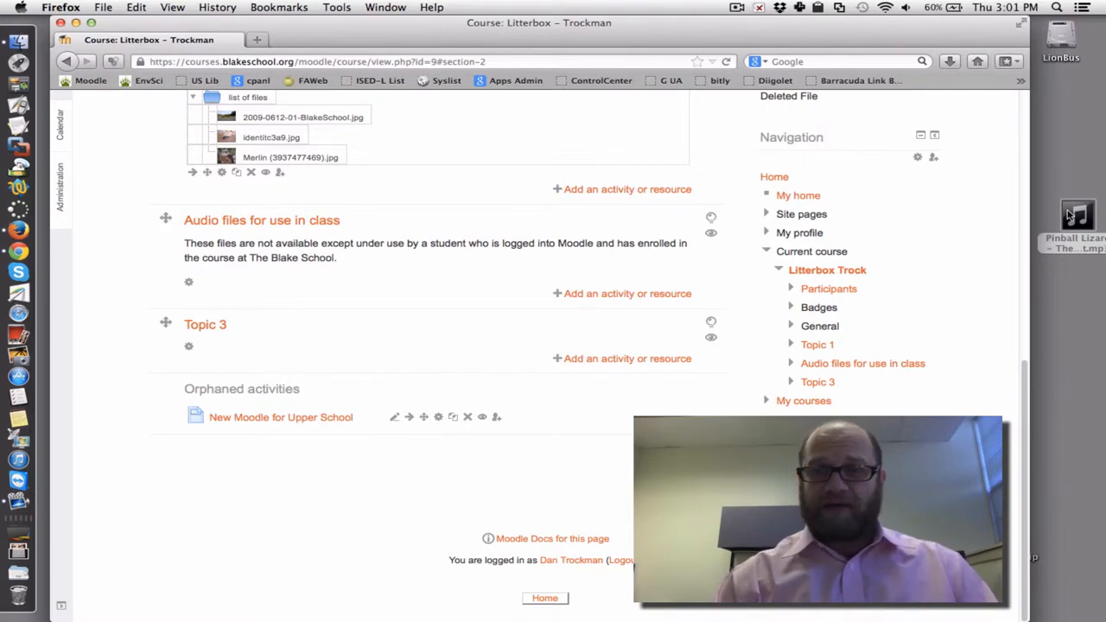
pyautogui.moveTo(1076, 216); pyautogui.dragTo(696, 263)
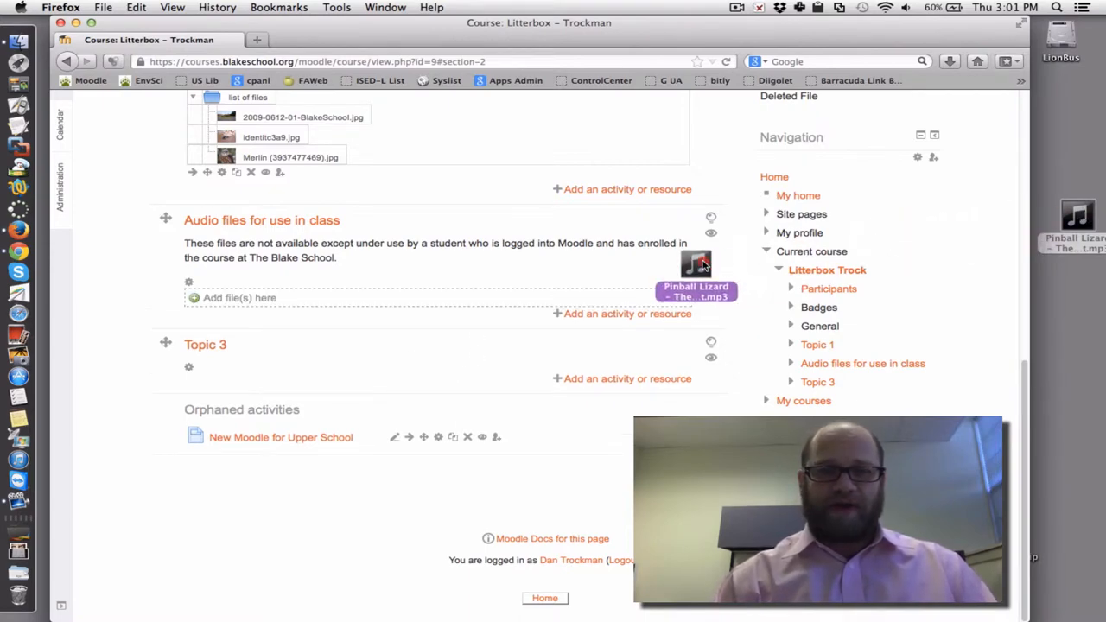
pyautogui.moveTo(696, 263); pyautogui.dragTo(486, 342)
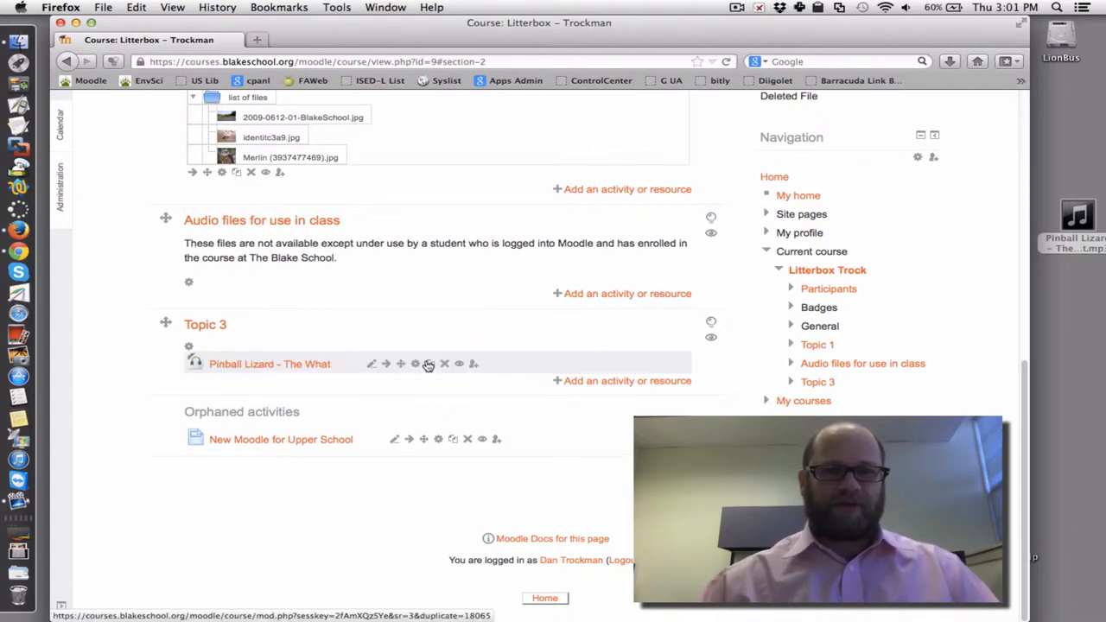
# Delete the misplaced Pinball Lizard - The What file and drop it again into the Audio files topic.
pyautogui.click(444, 363)
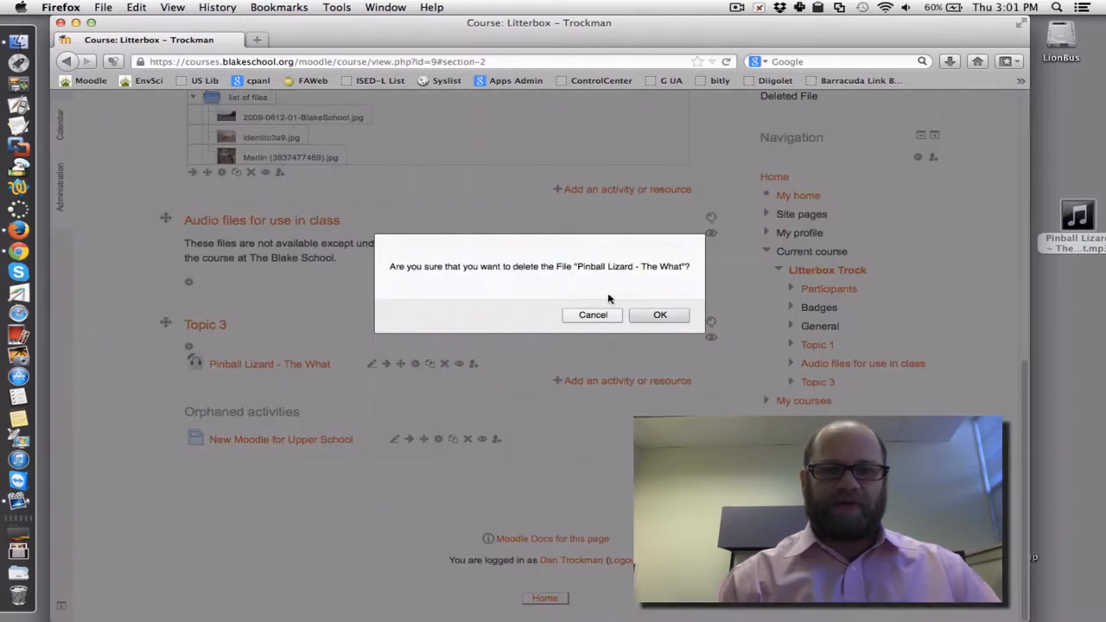
pyautogui.click(659, 314)
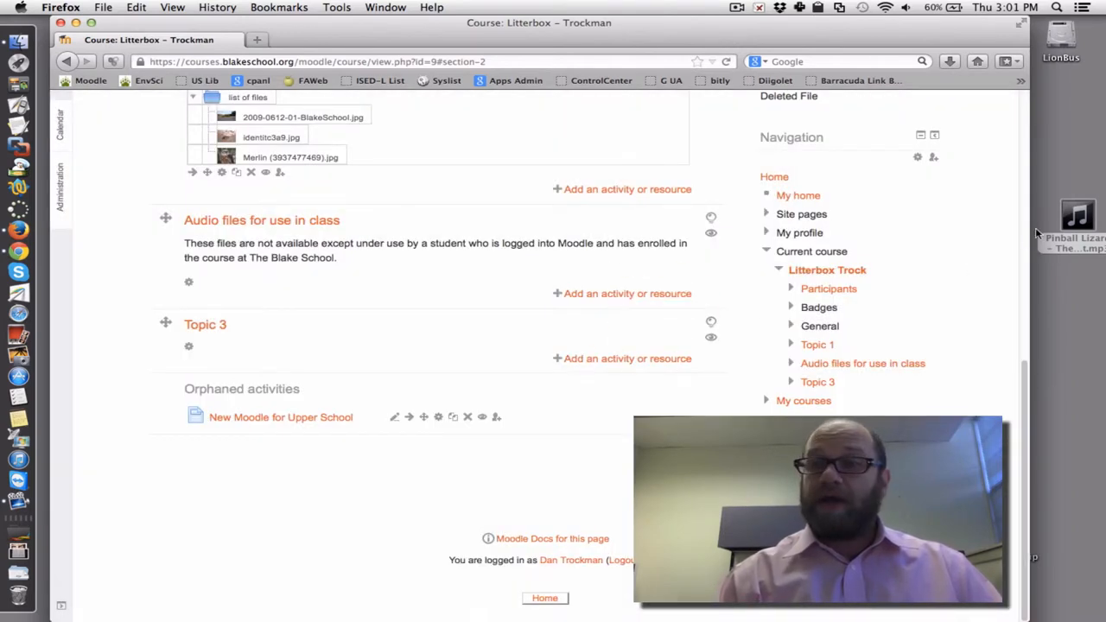
pyautogui.moveTo(1077, 216); pyautogui.dragTo(290, 281)
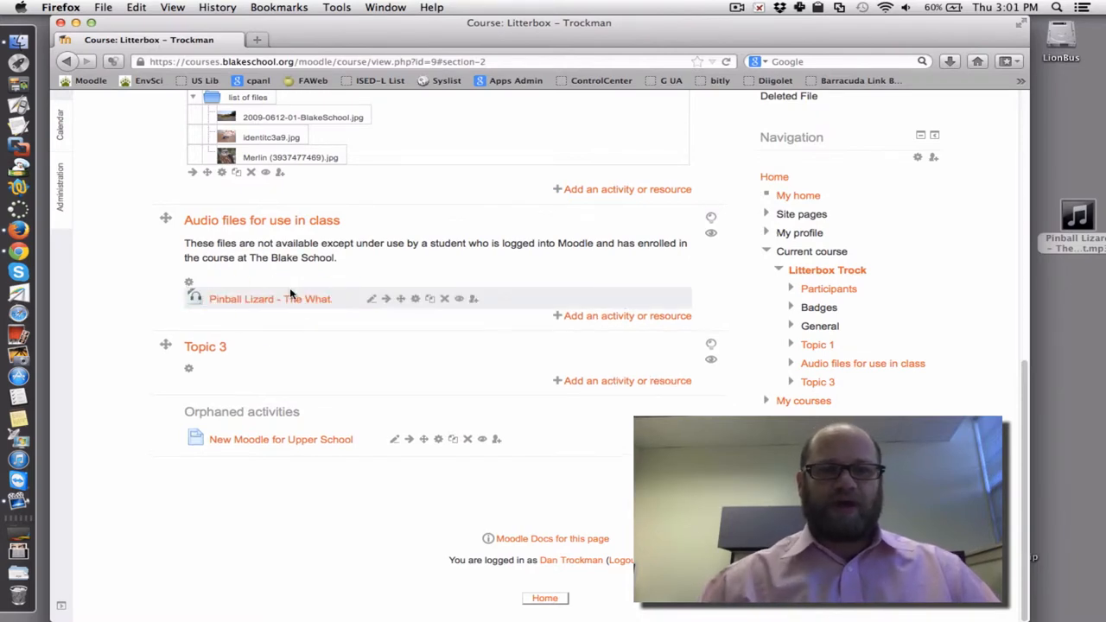
pyautogui.moveTo(269, 298)
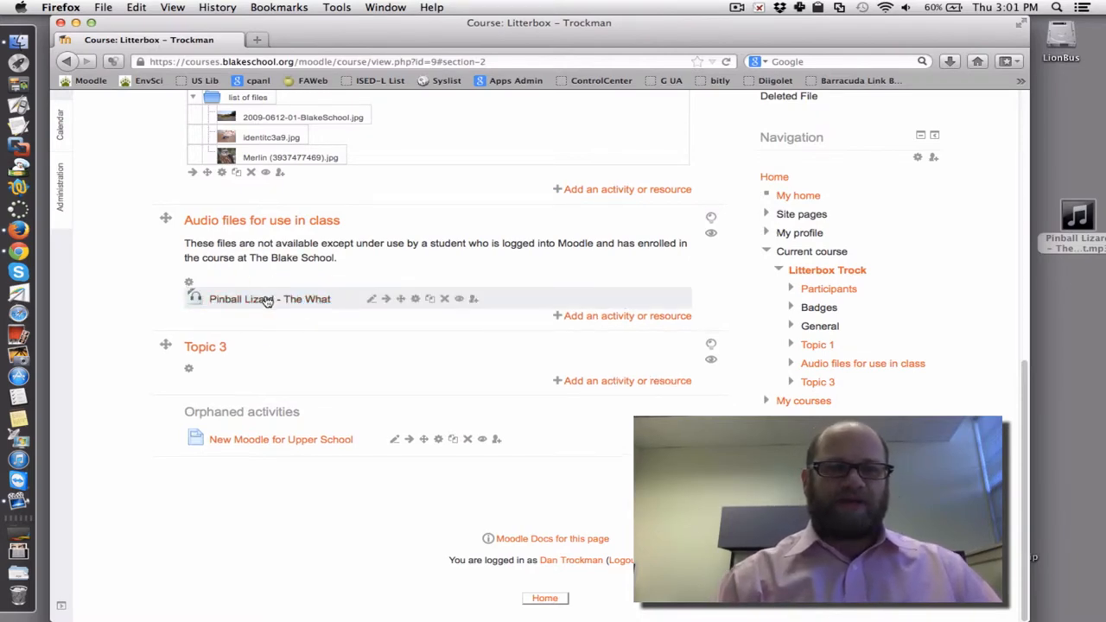
# Open the Pinball Lizard - The What resource and play the five-second clip through.
pyautogui.click(269, 298)
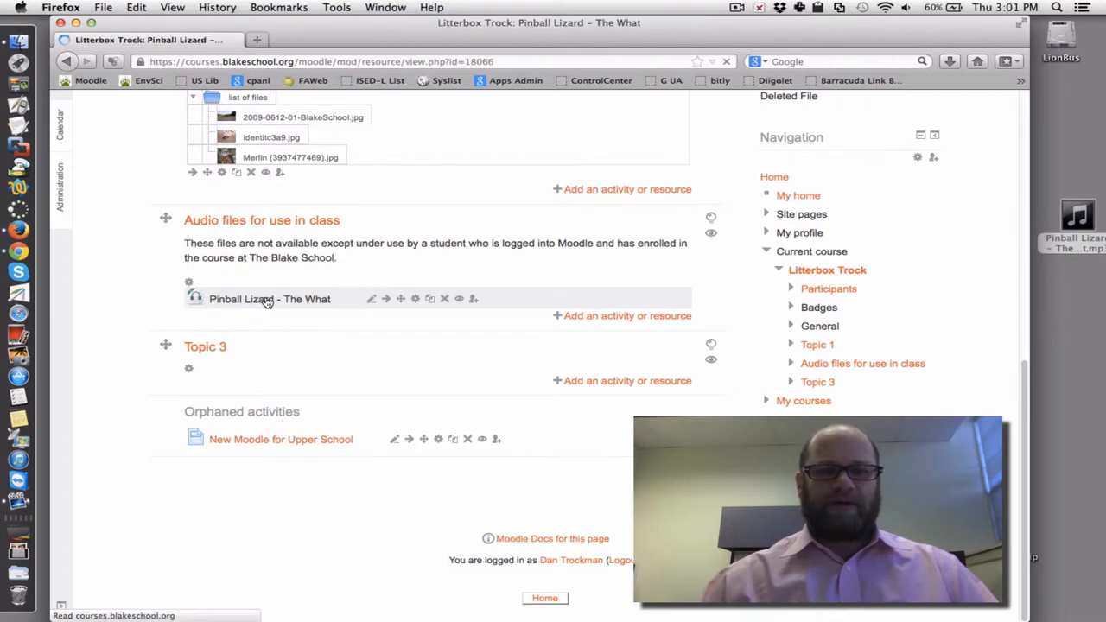
pyautogui.click(268, 298)
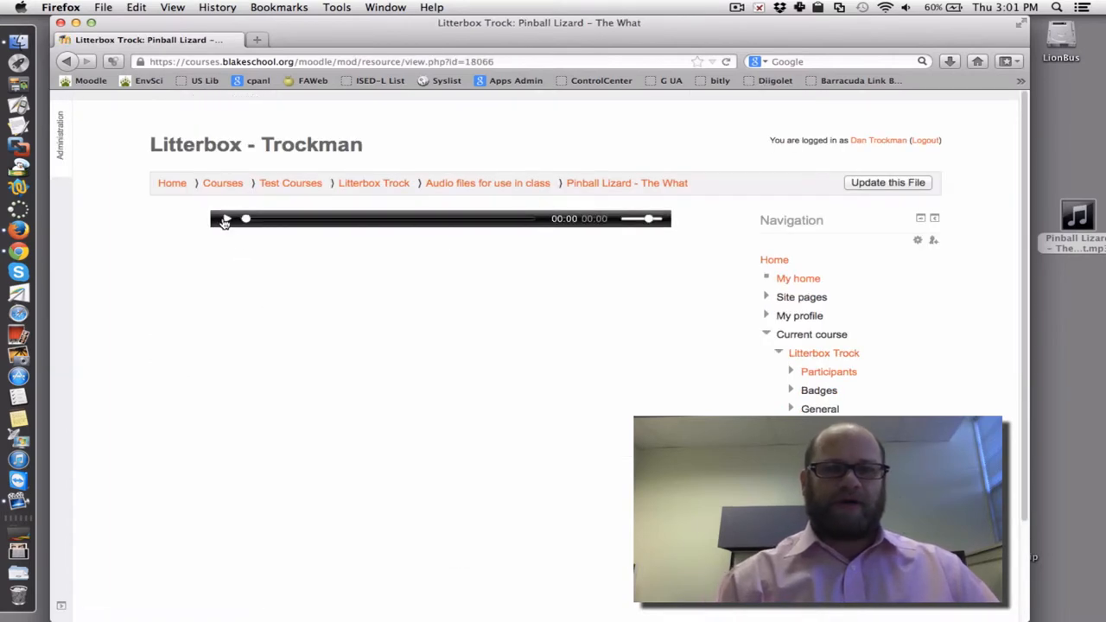
pyautogui.click(224, 218)
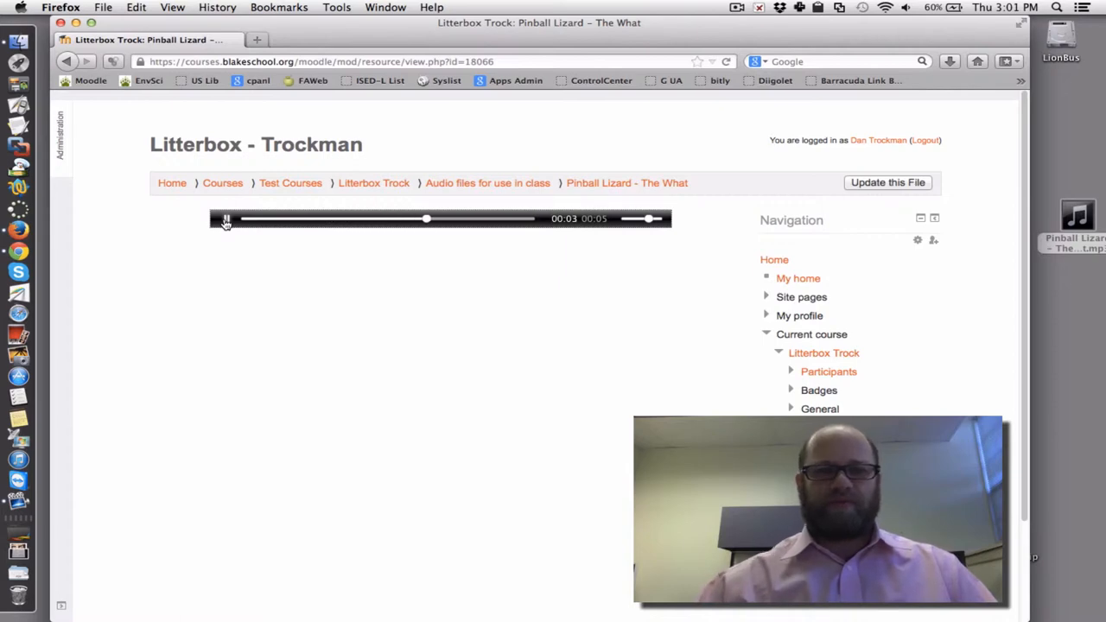
pyautogui.click(226, 218)
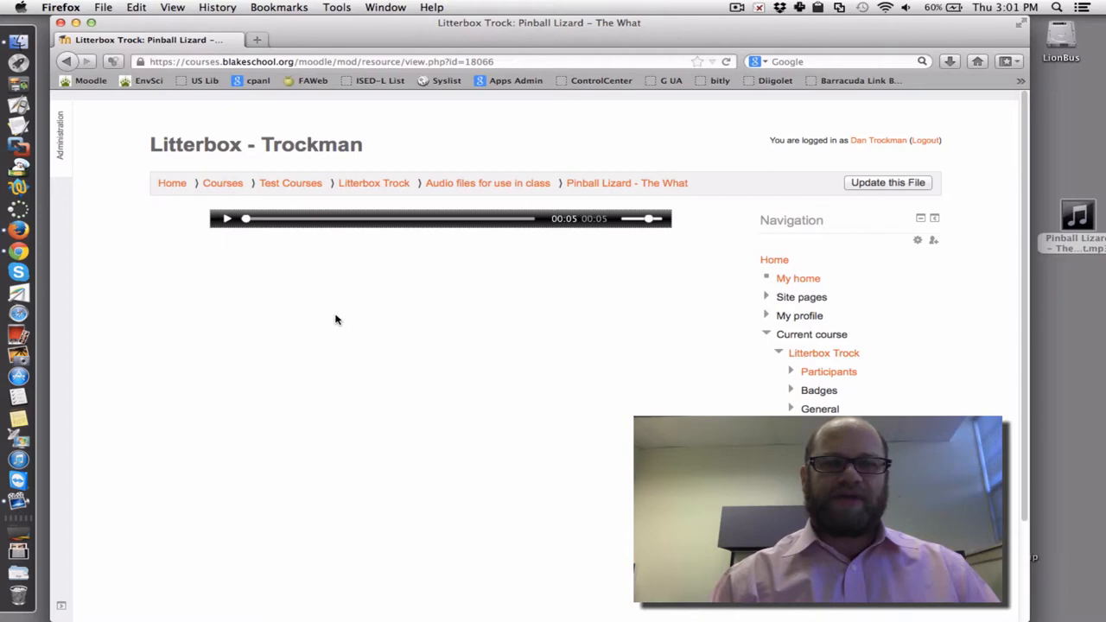
pyautogui.moveTo(487, 182)
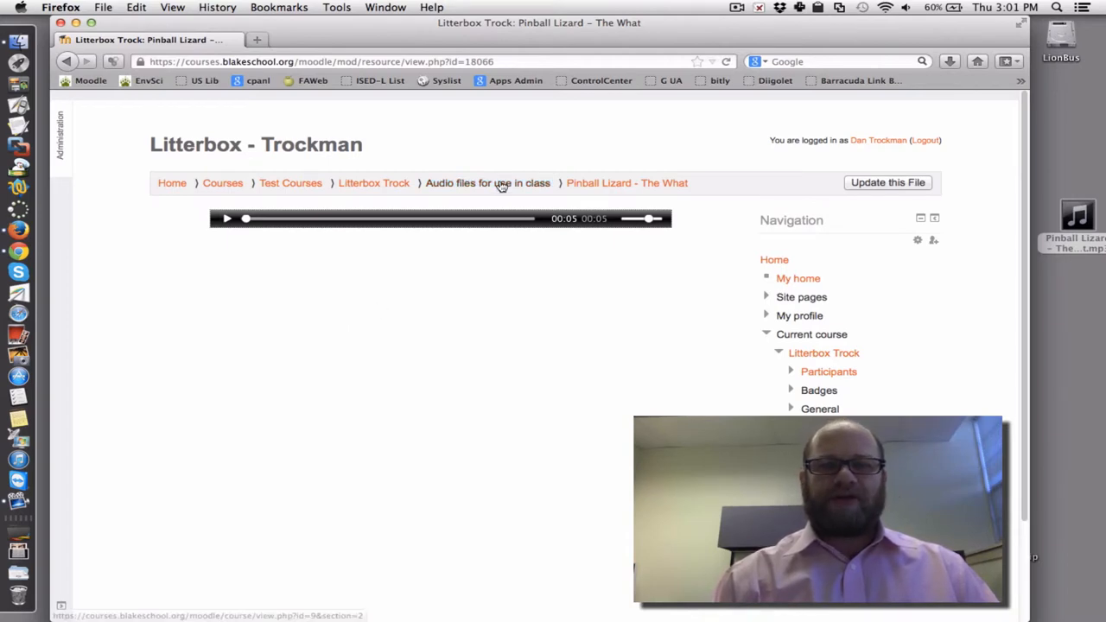
# Return to the Audio files for use in class topic via the breadcrumb.
pyautogui.click(488, 182)
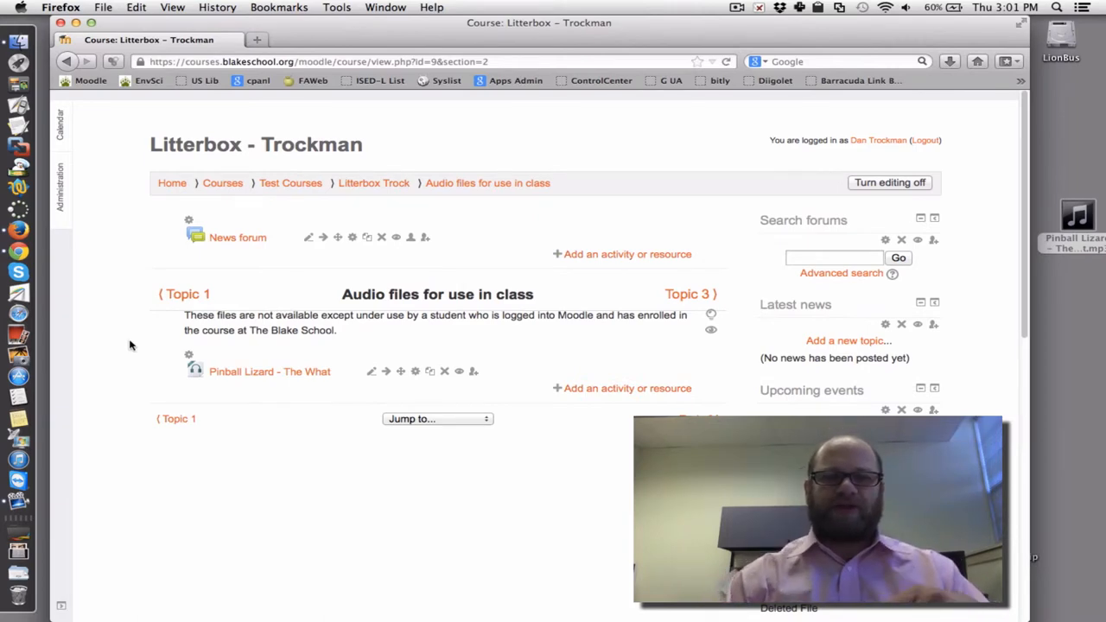
pyautogui.moveTo(451, 336)
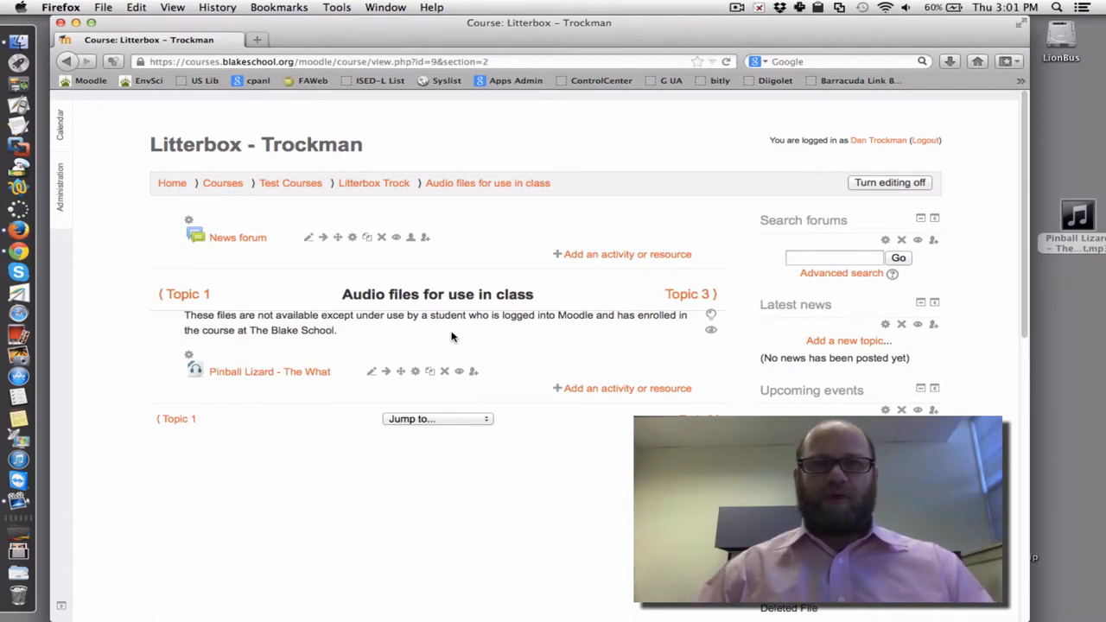
pyautogui.moveTo(92, 251)
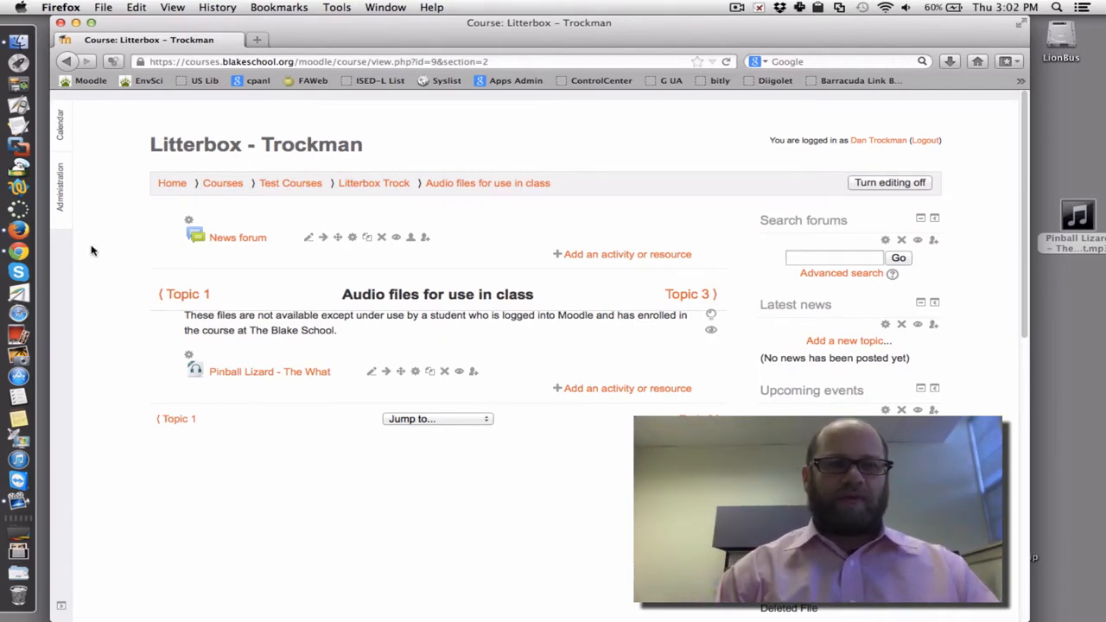
# Reach the course Permissions page through Administration > Users and select the 'resource' filter text.
pyautogui.click(59, 190)
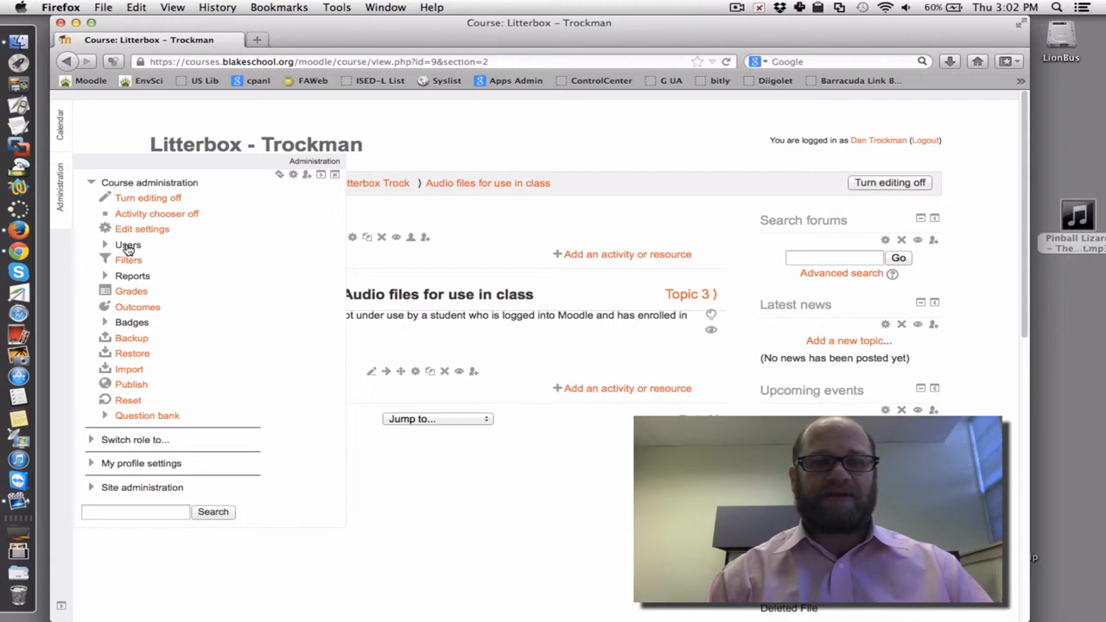
pyautogui.click(127, 244)
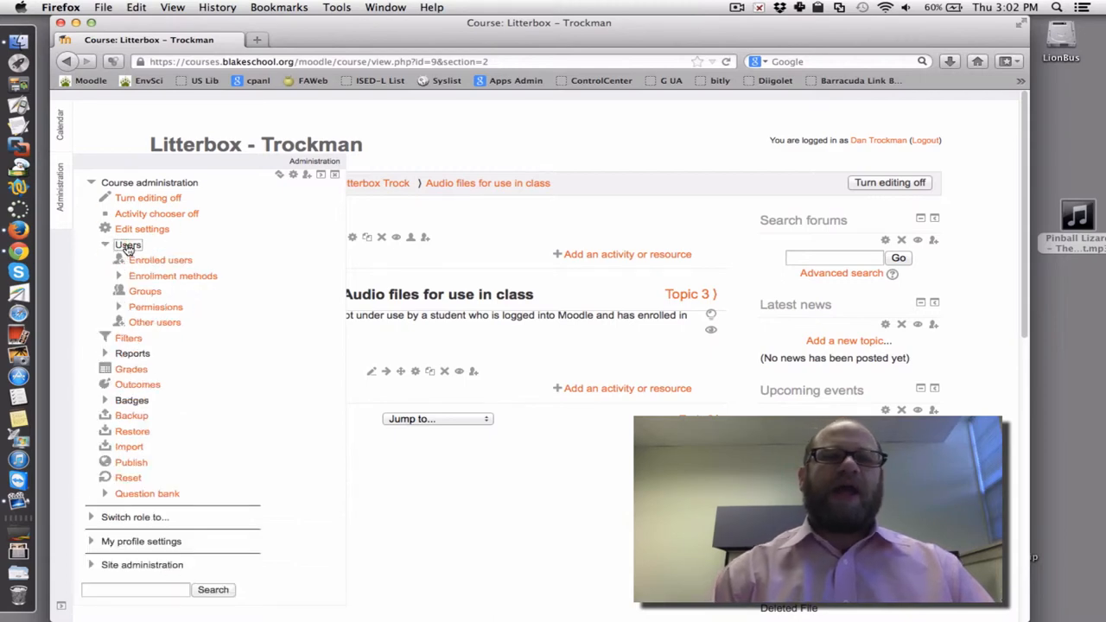
pyautogui.click(156, 307)
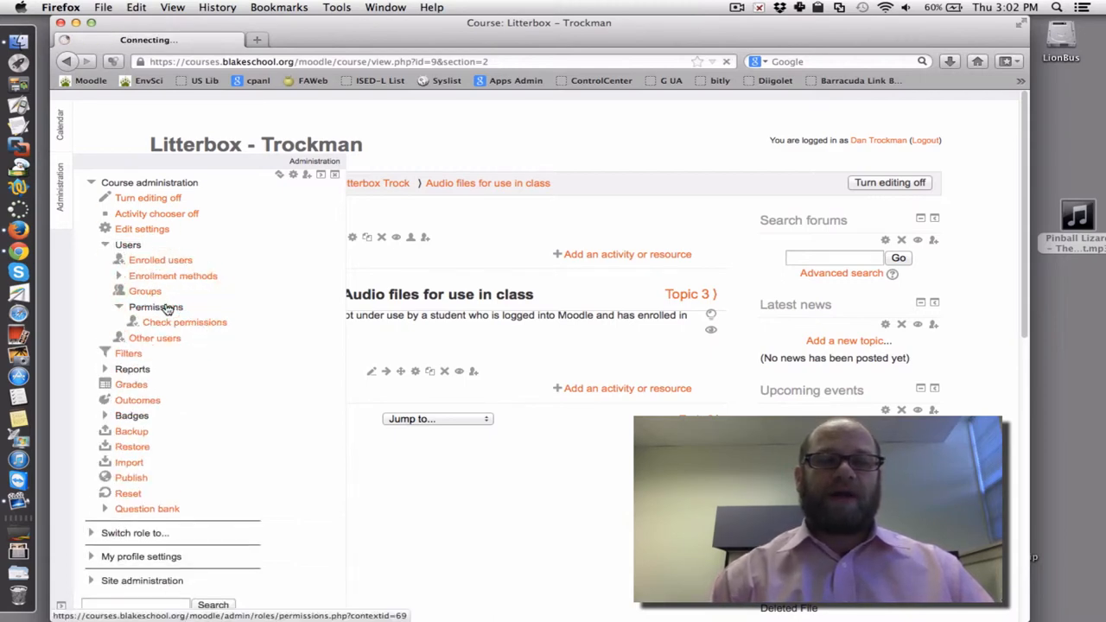
pyautogui.click(155, 307)
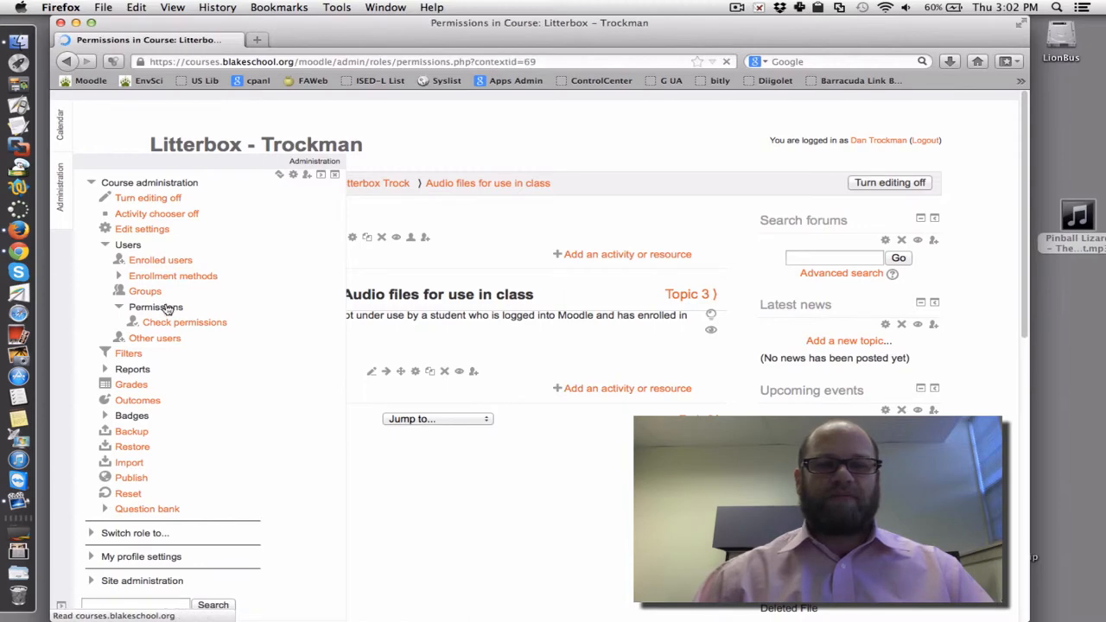
pyautogui.click(155, 307)
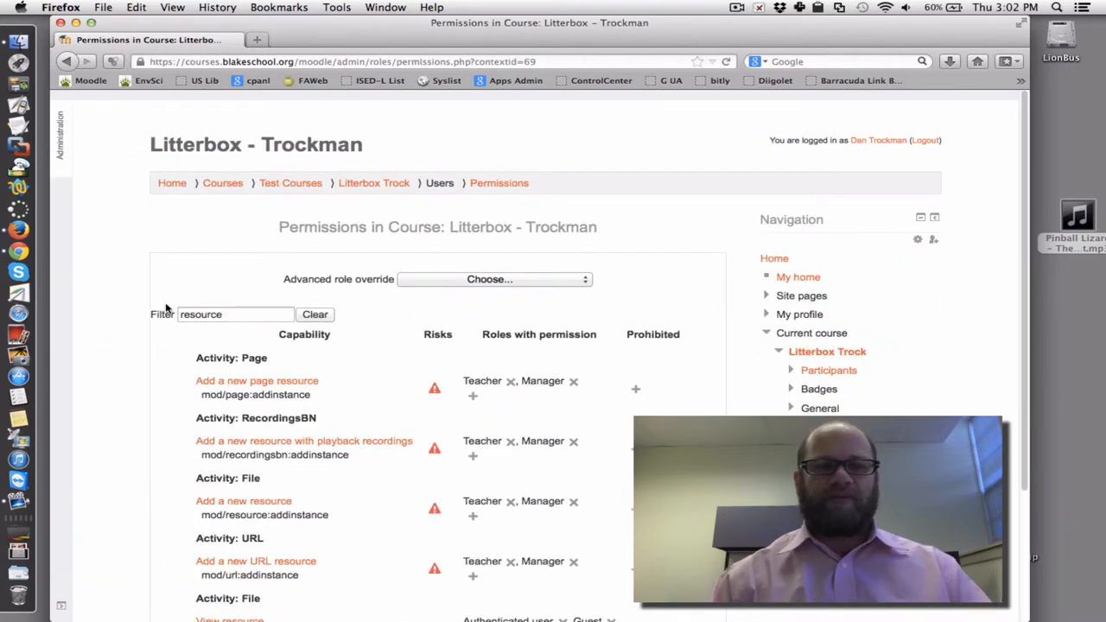
pyautogui.moveTo(367, 285)
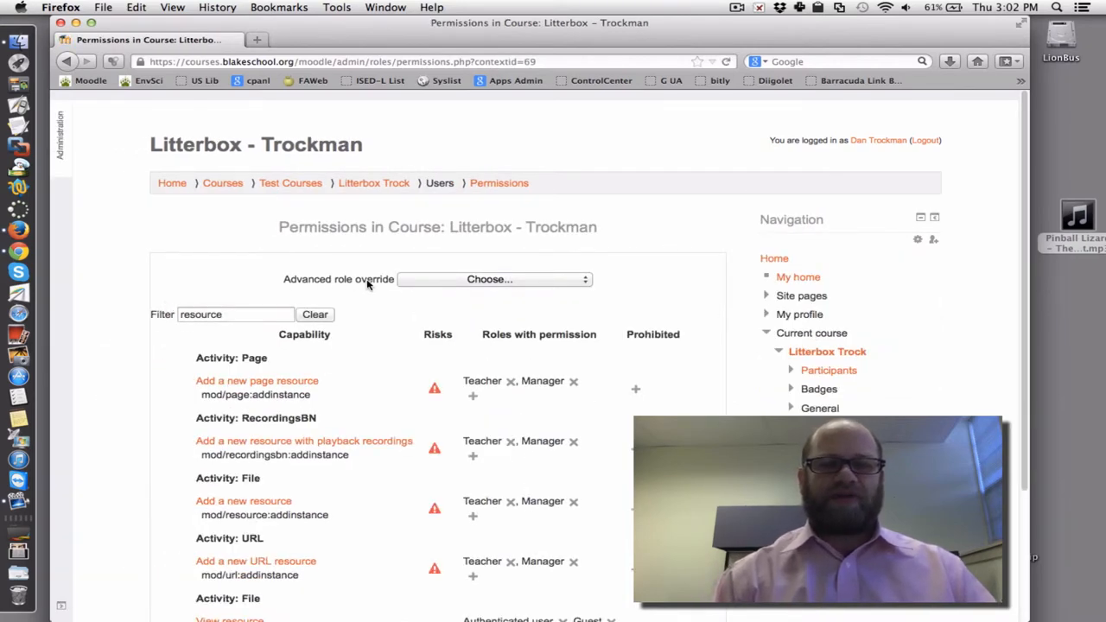
pyautogui.moveTo(373, 304)
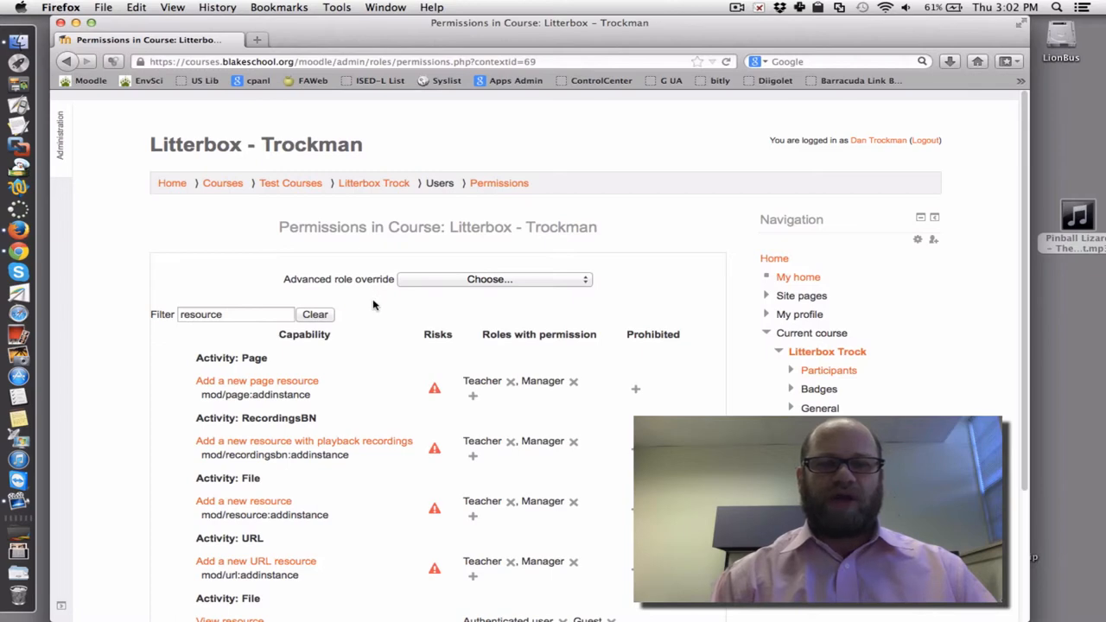
pyautogui.tripleClick(234, 314)
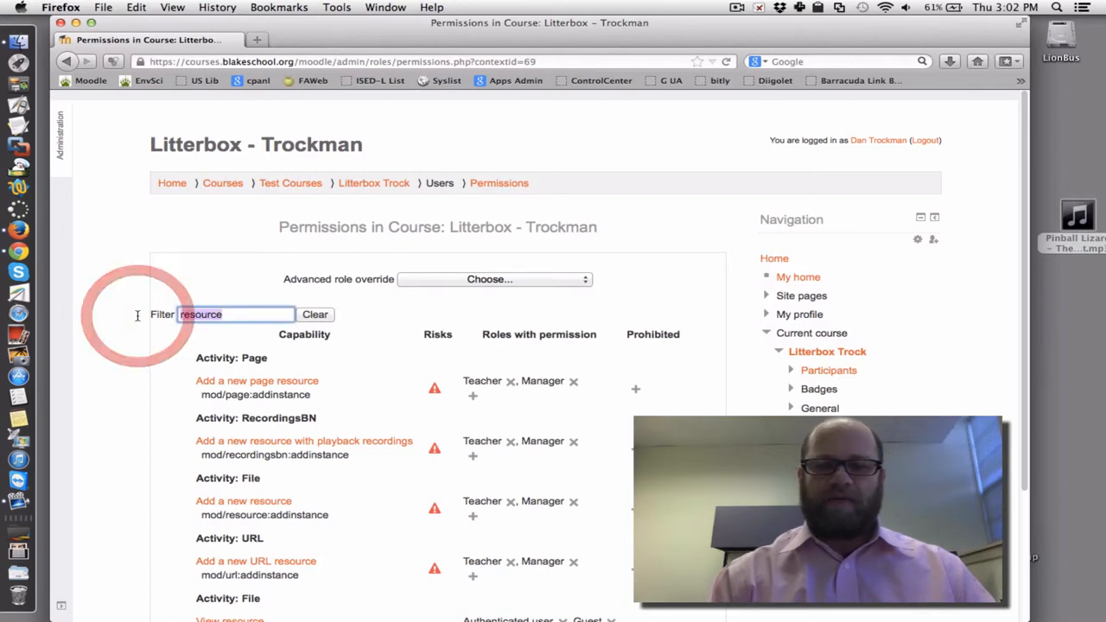
# Choose Guest (1) from the Advanced role override list.
pyautogui.click(494, 279)
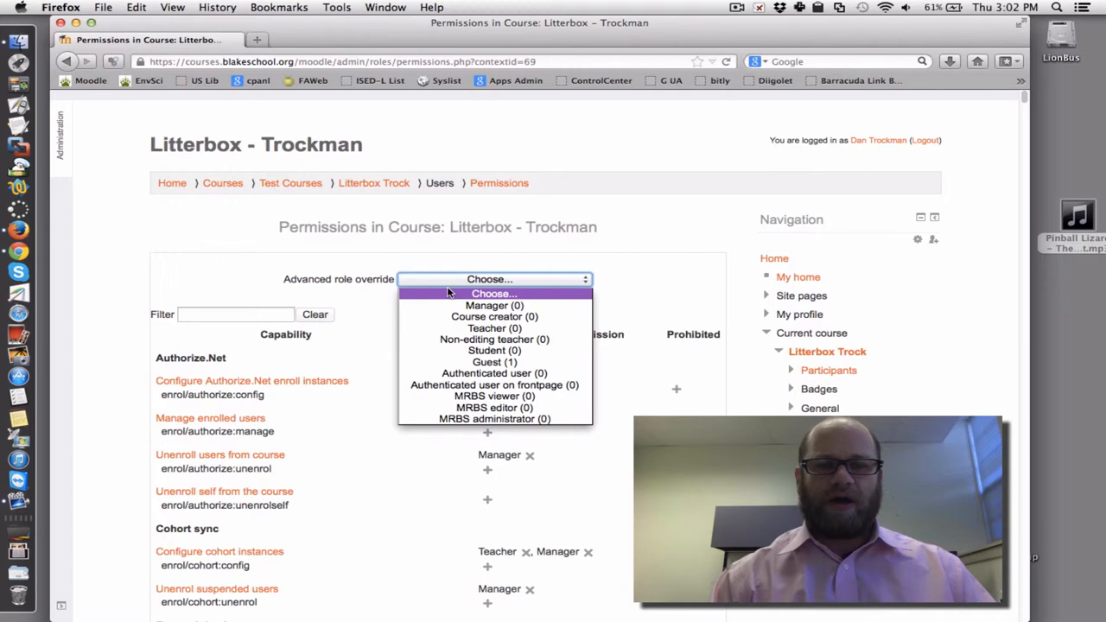
pyautogui.moveTo(494, 361)
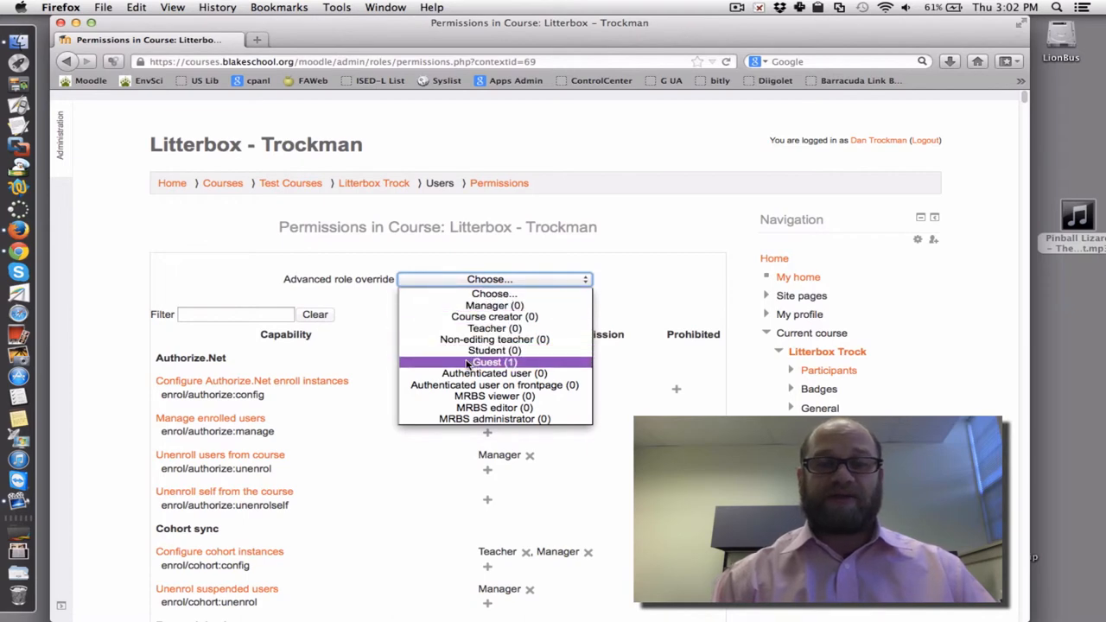
pyautogui.click(493, 361)
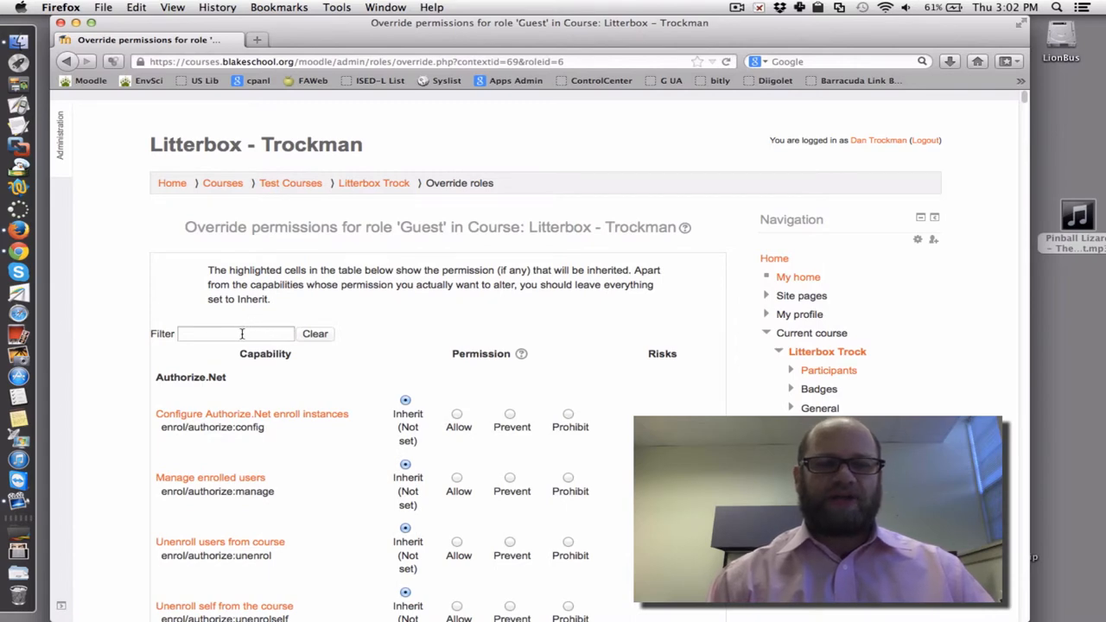
# Filter the Guest overrides by 'r' and set View resource (mod/resource:view) to Prevent.
pyautogui.write('resource')
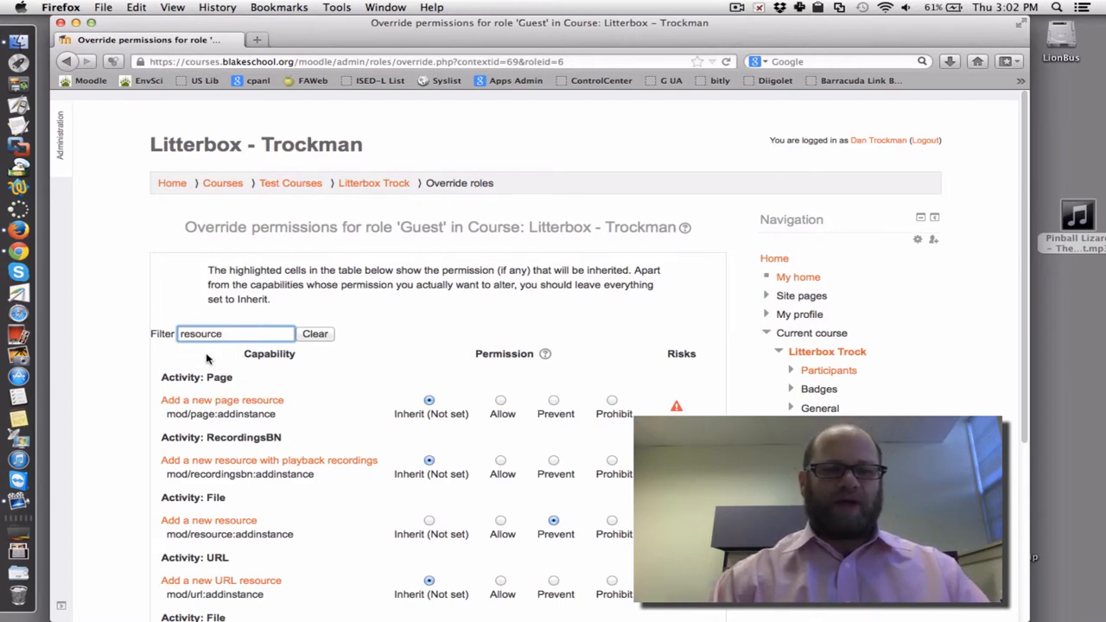
pyautogui.scroll(-3)
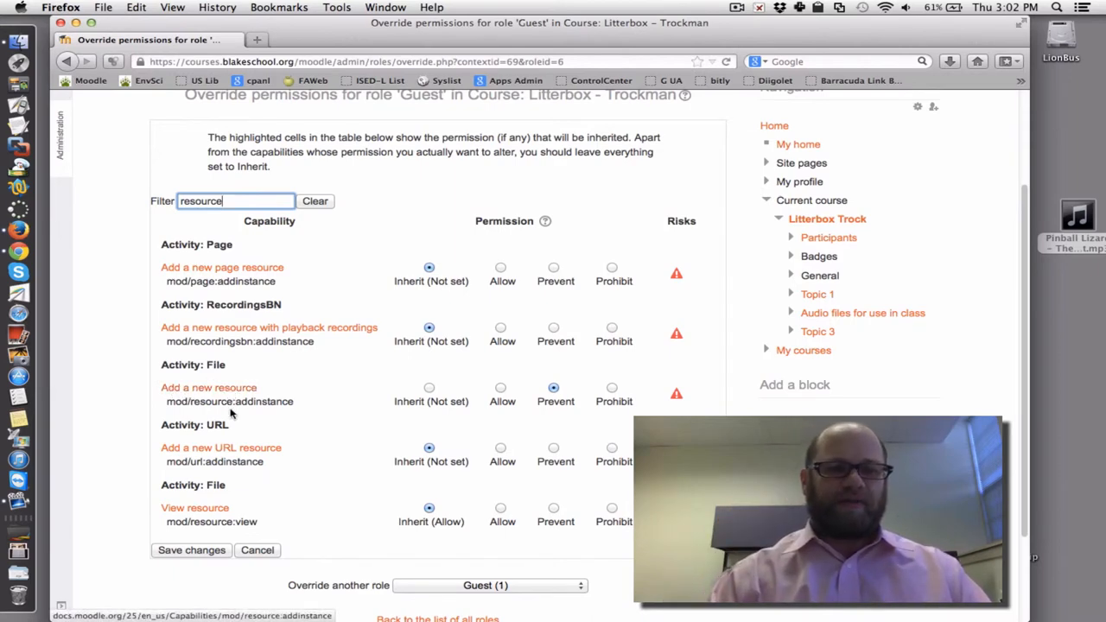
pyautogui.moveTo(223, 464)
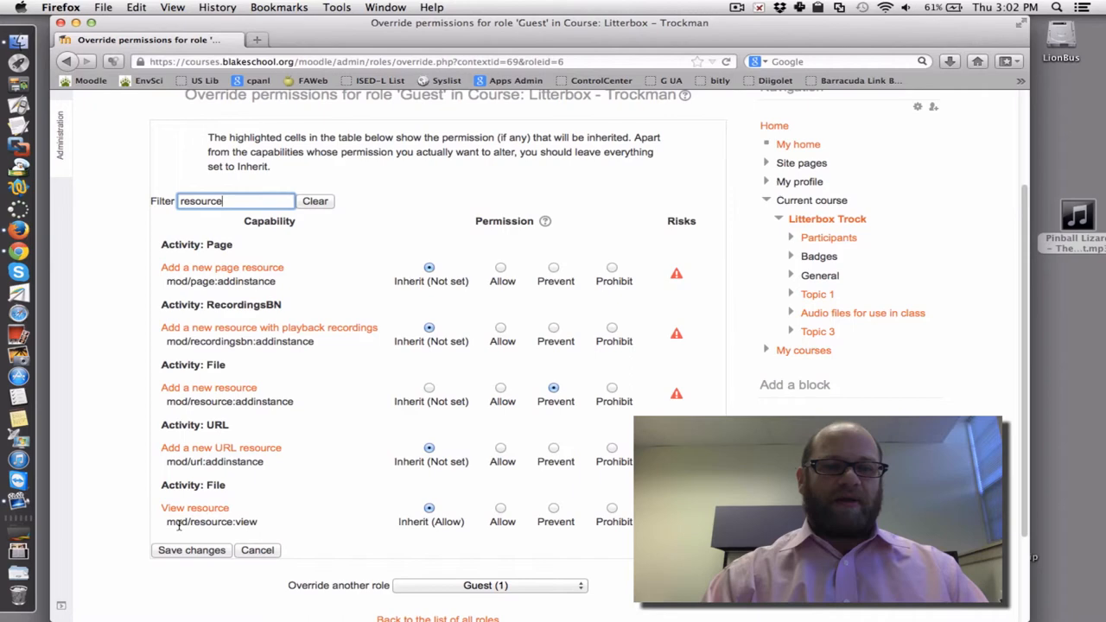
pyautogui.moveTo(375, 529)
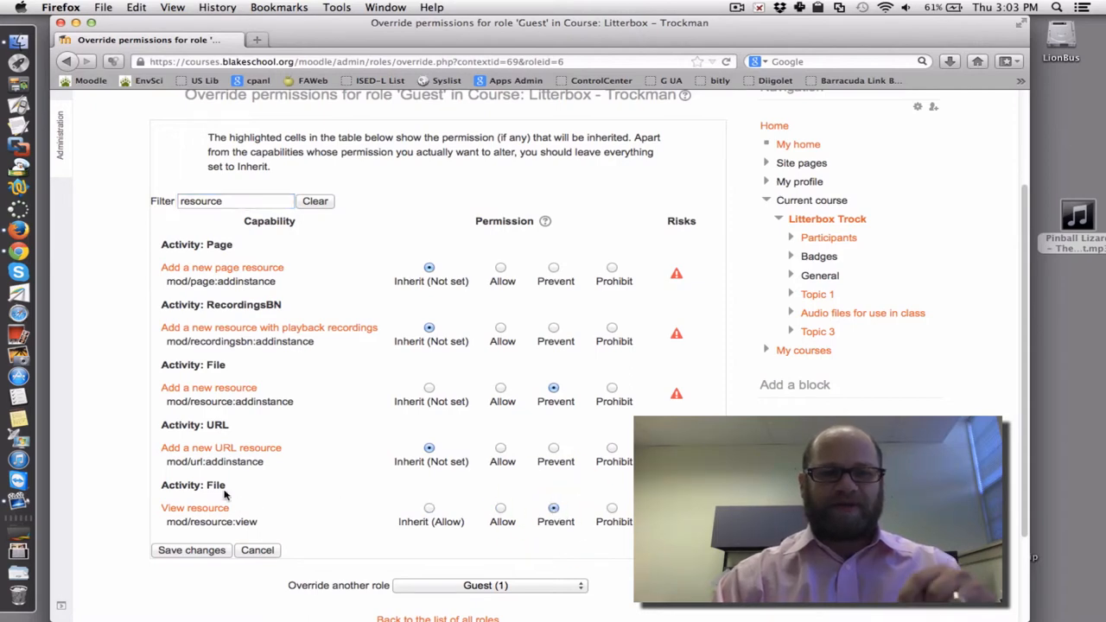
pyautogui.moveTo(195, 508)
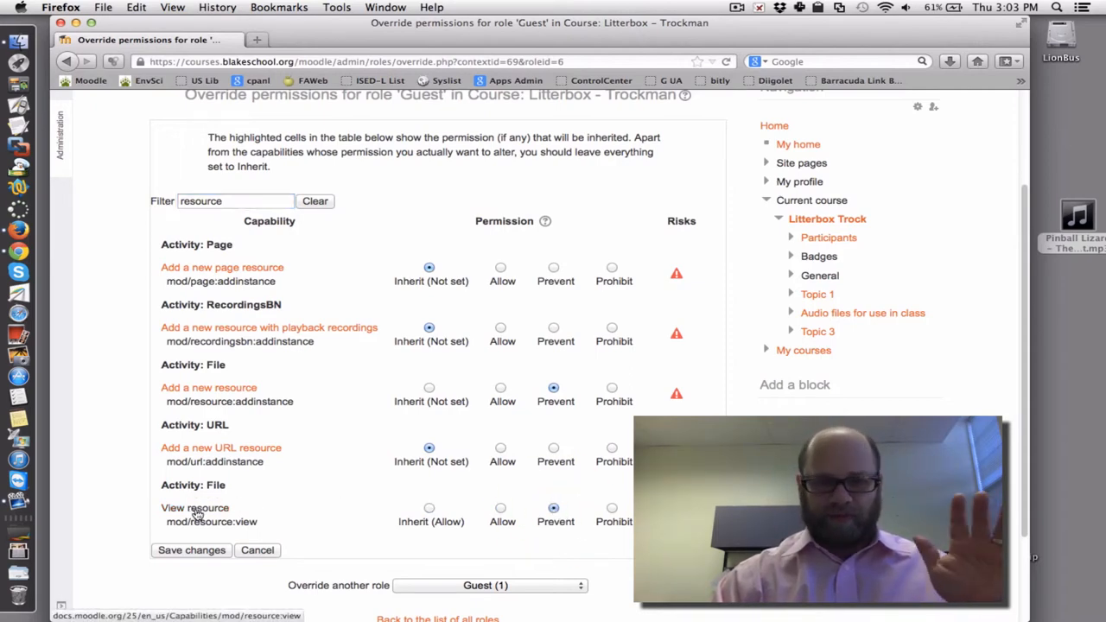
pyautogui.moveTo(297, 516)
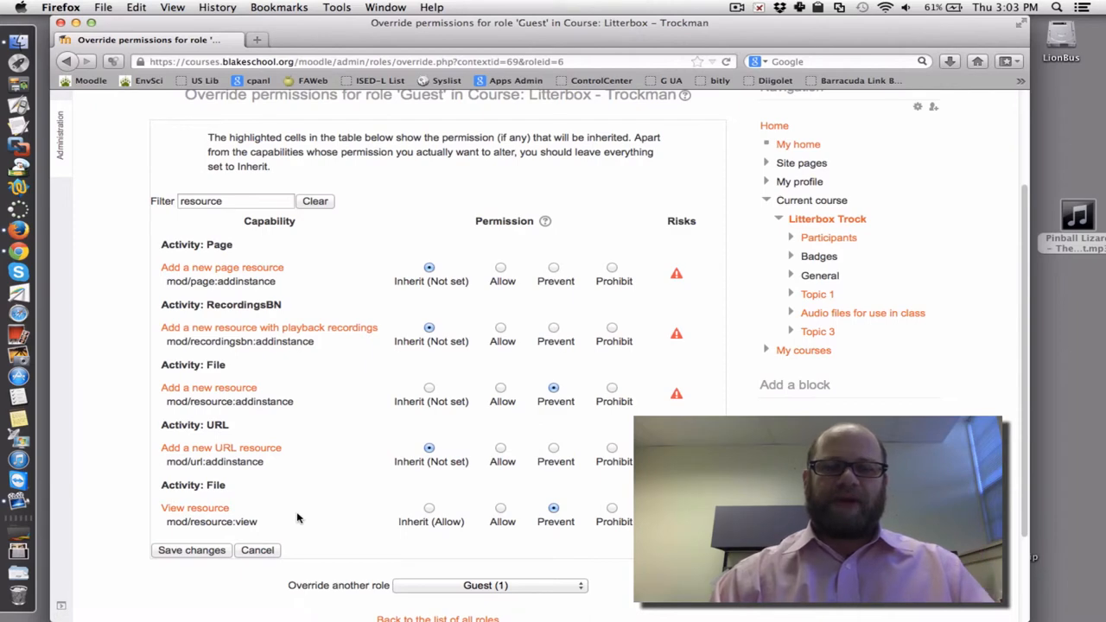
pyautogui.scroll(3)
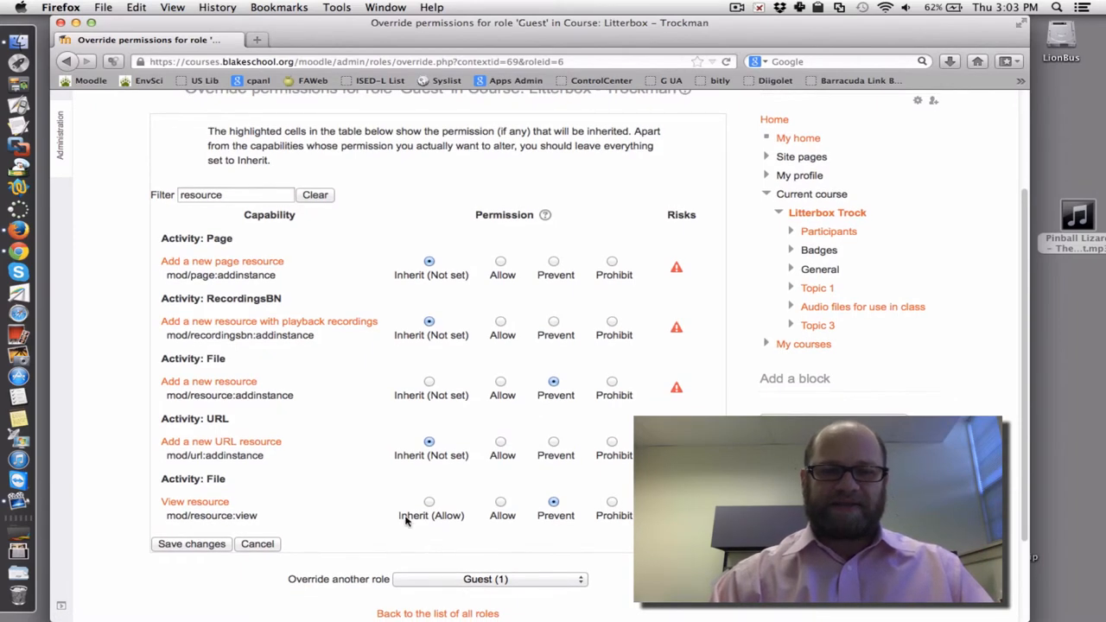
# Save the Guest override and return through Litterbox Trock to the Audio files for use in class topic.
pyautogui.click(191, 543)
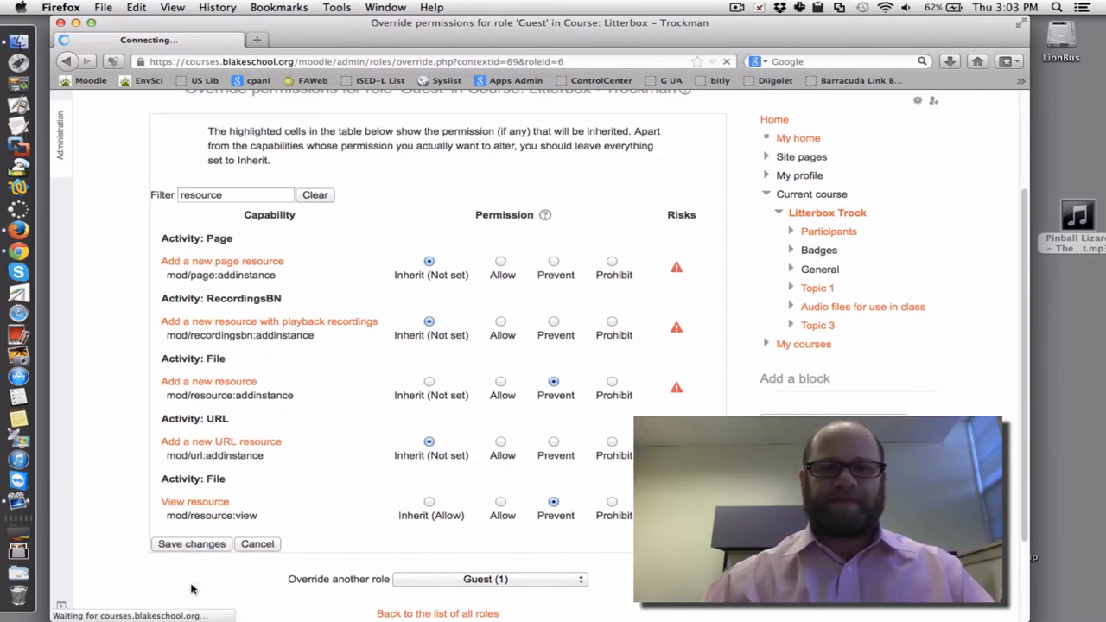
pyautogui.click(191, 544)
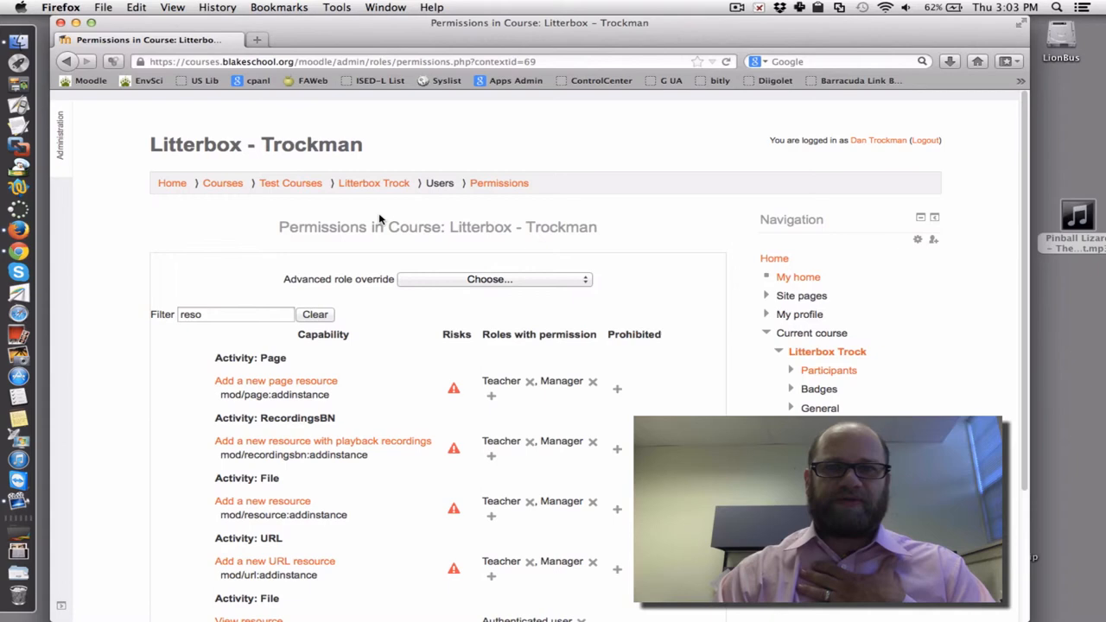
pyautogui.moveTo(374, 182)
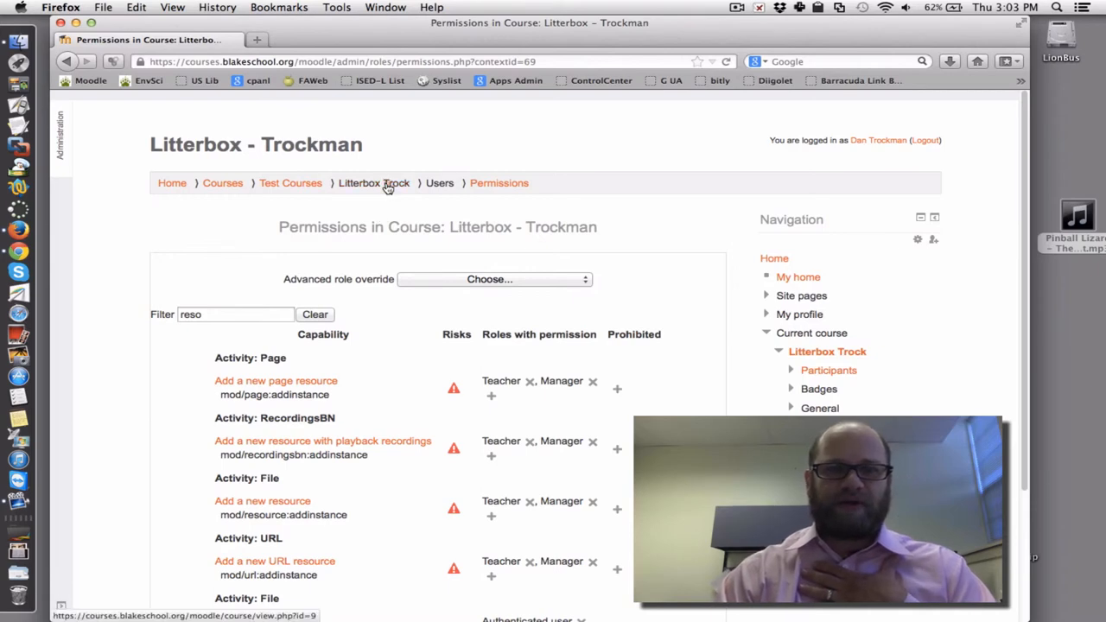
pyautogui.click(374, 182)
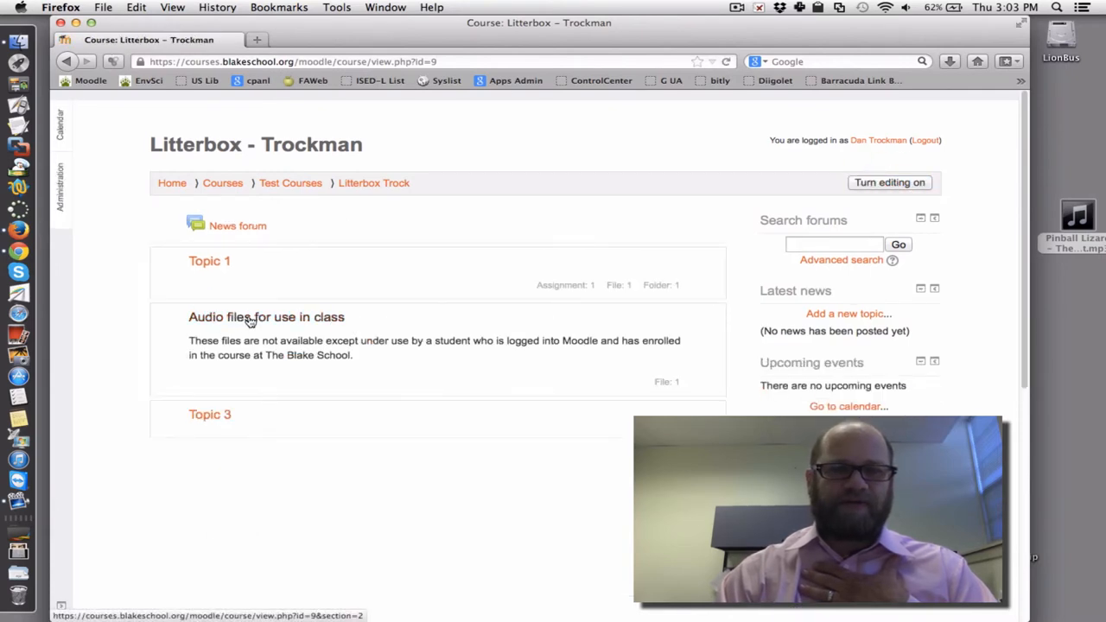
pyautogui.click(266, 316)
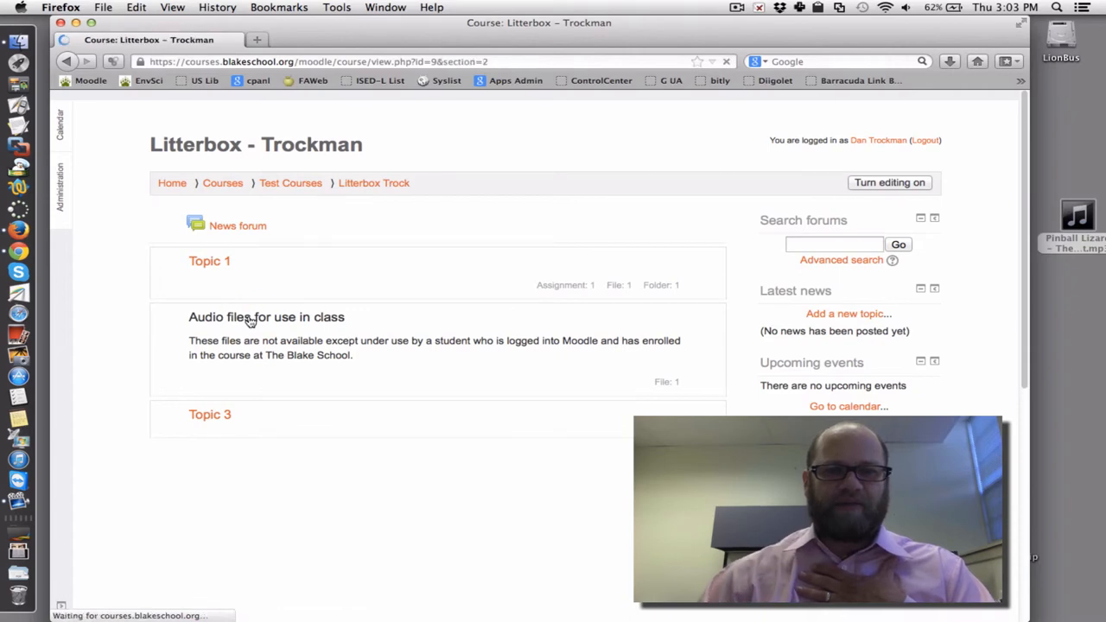
pyautogui.click(266, 316)
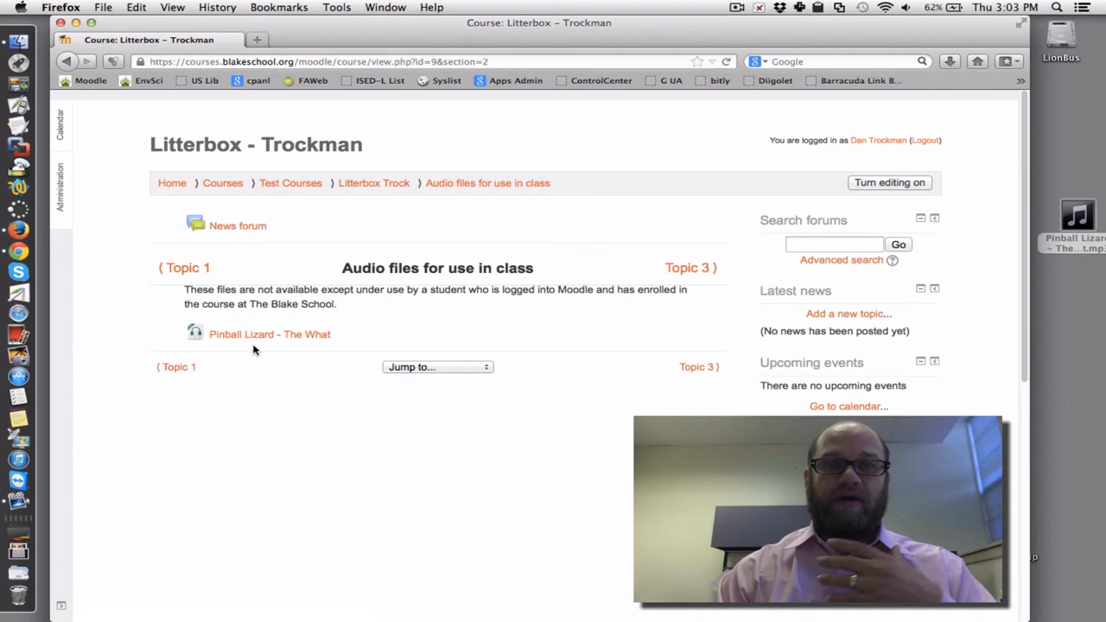
pyautogui.moveTo(885, 154)
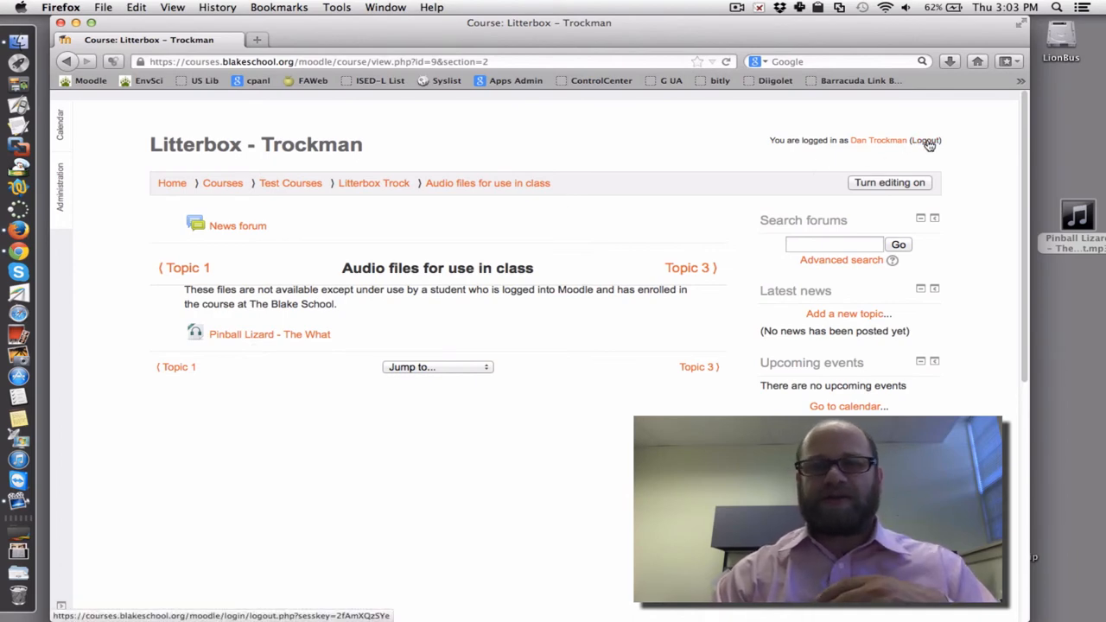
# Log out, go to courses.blakeschool.org and reach the Log Into Moodle page.
pyautogui.click(924, 140)
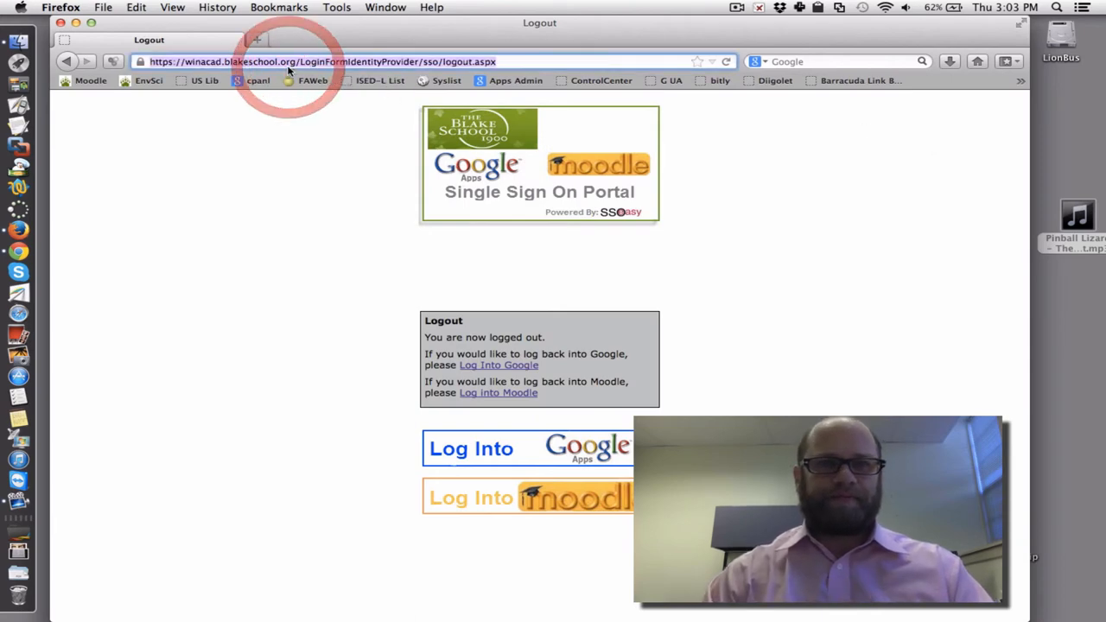
pyautogui.write('courses.blakeschool.org/moodle/')
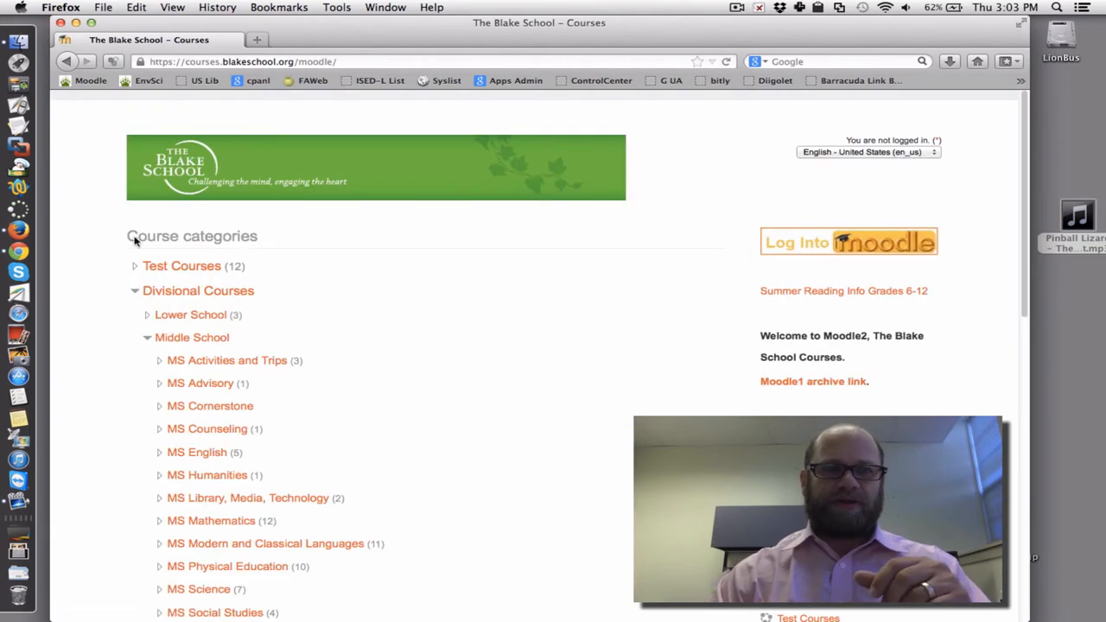
pyautogui.moveTo(172, 293)
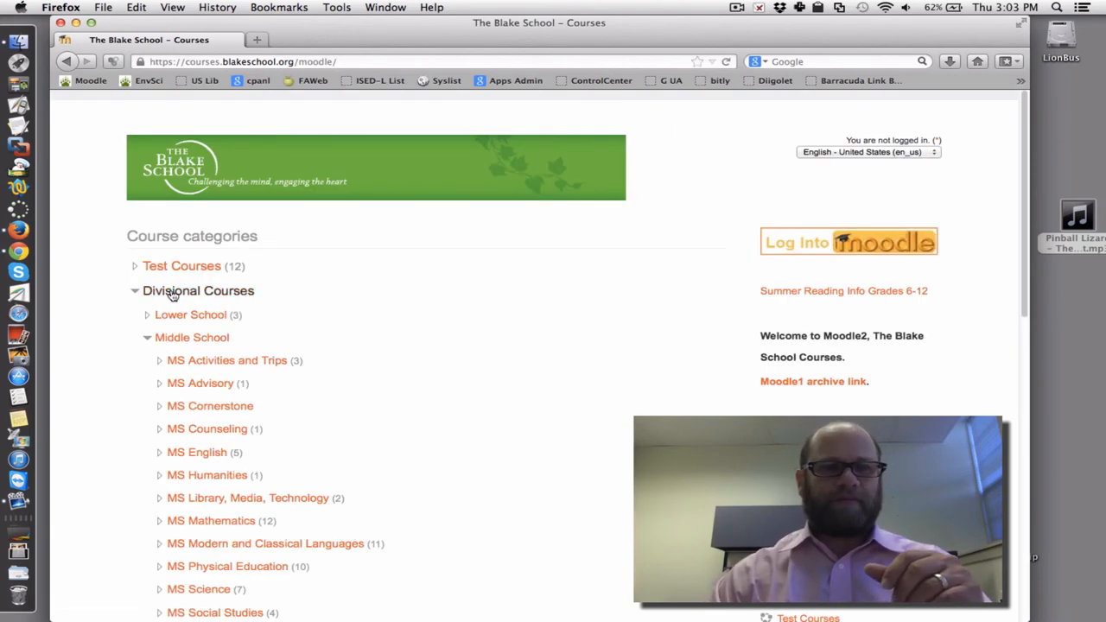
pyautogui.click(181, 265)
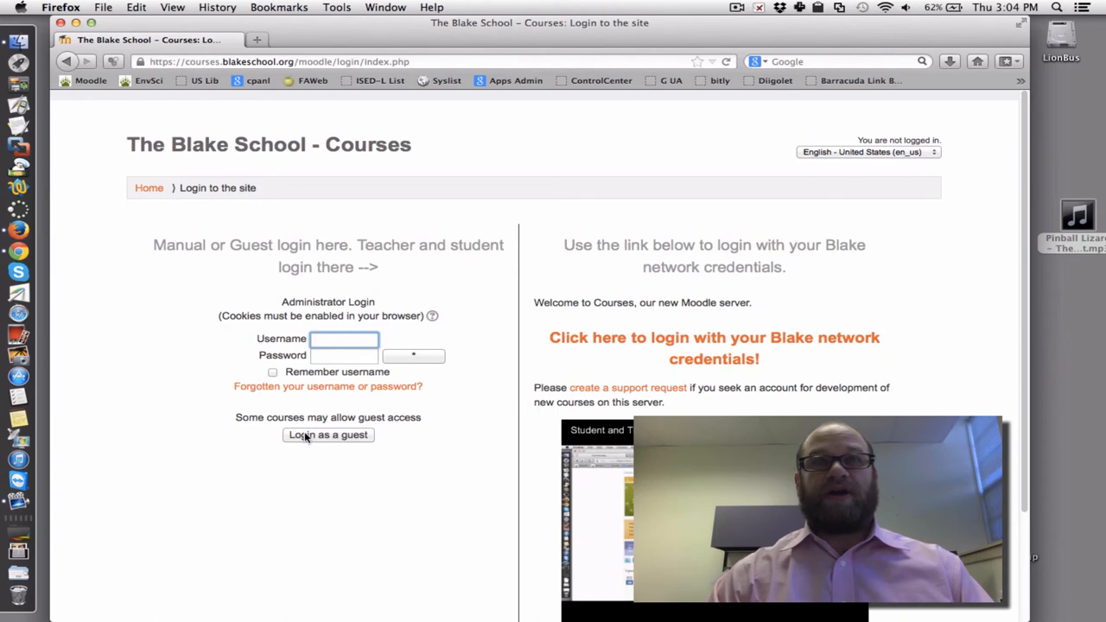
# Enter the Litterbox course as a guest and view the empty 'Audio files for use in class' topic.
pyautogui.click(327, 434)
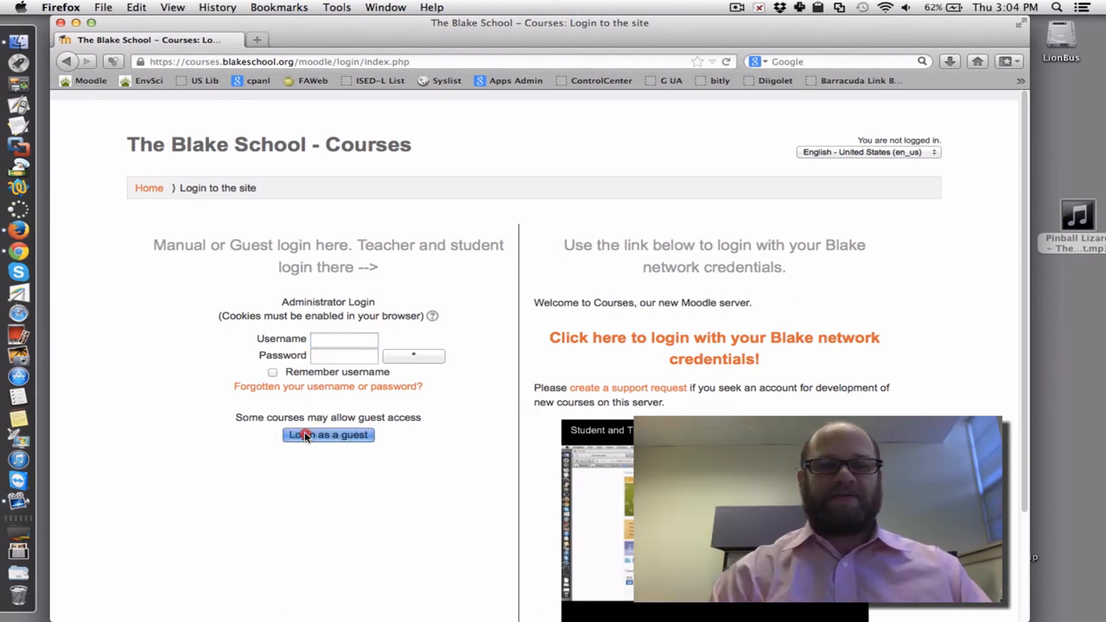
pyautogui.click(328, 435)
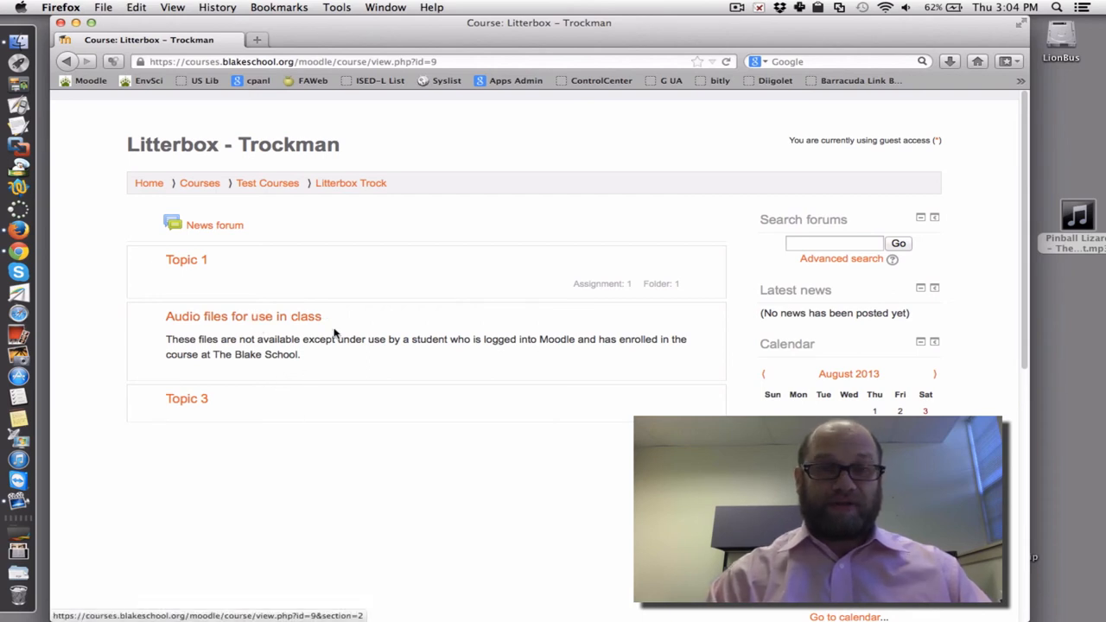
pyautogui.moveTo(674, 399)
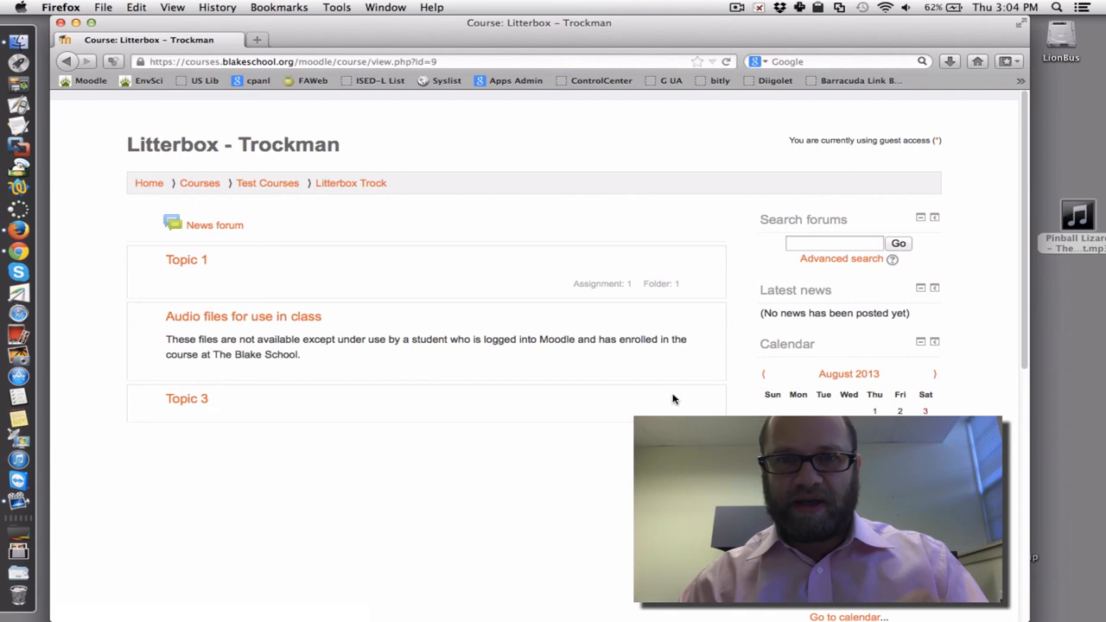
pyautogui.moveTo(278, 308)
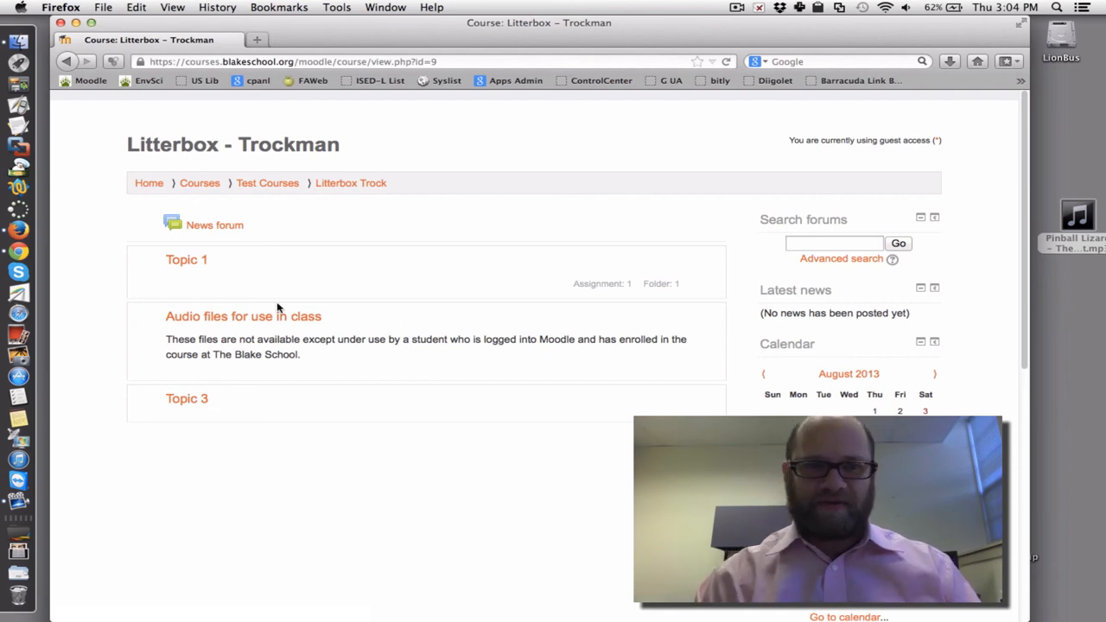
pyautogui.click(242, 315)
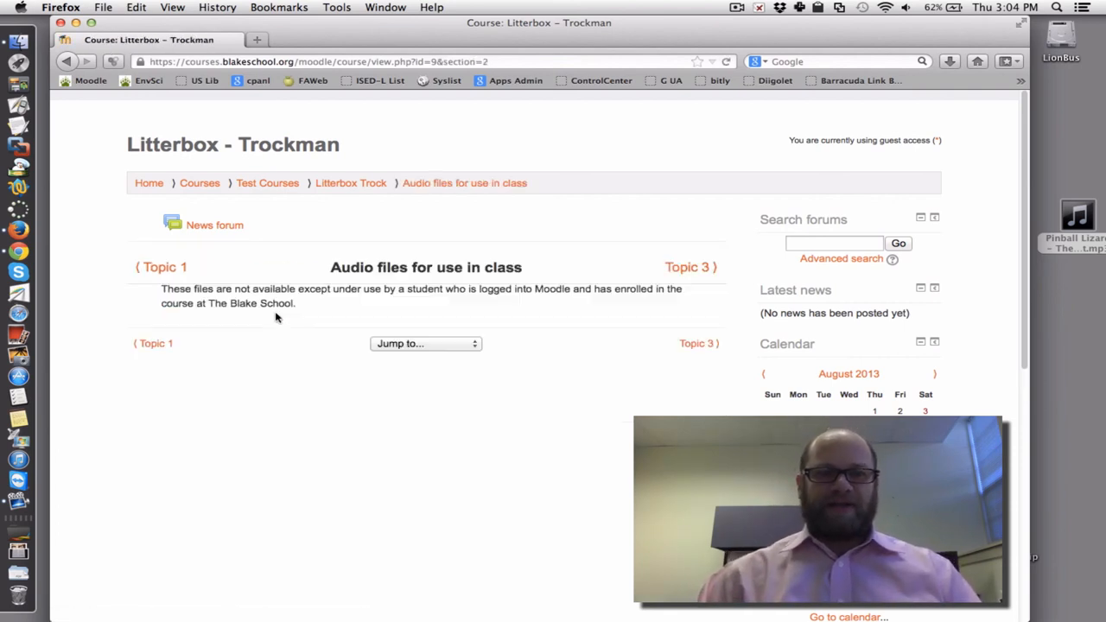